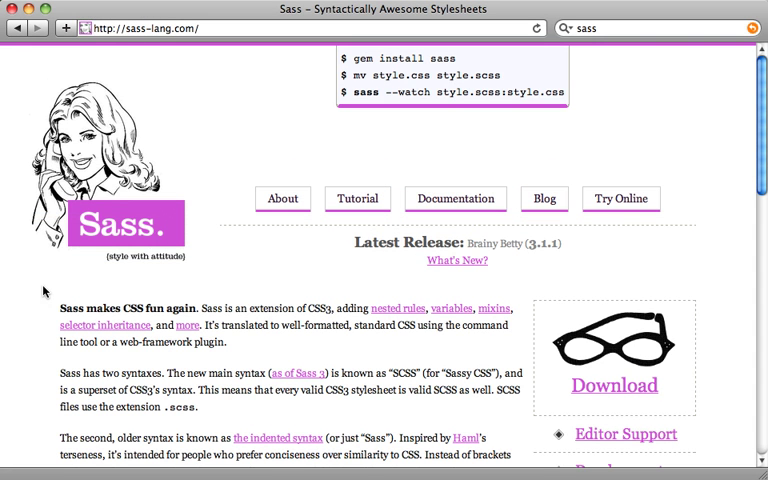
pyautogui.moveTo(78, 260)
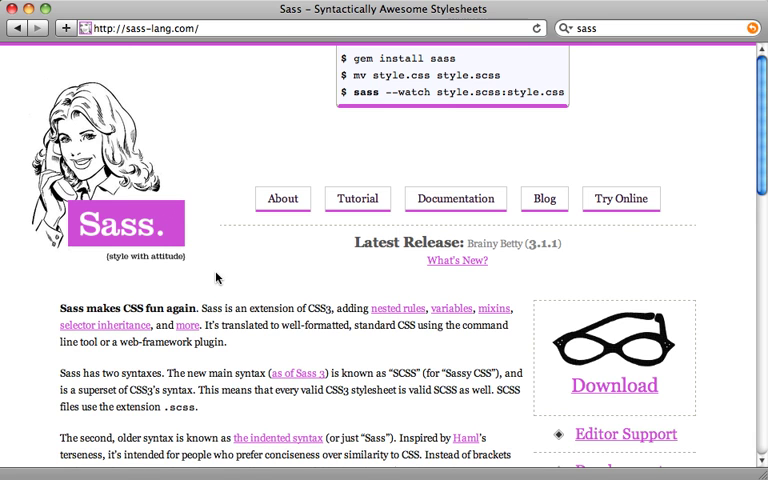
# Step: Scroll the To Do List page to show the Yardwork and Shopping List projects
pyautogui.scroll(-3)
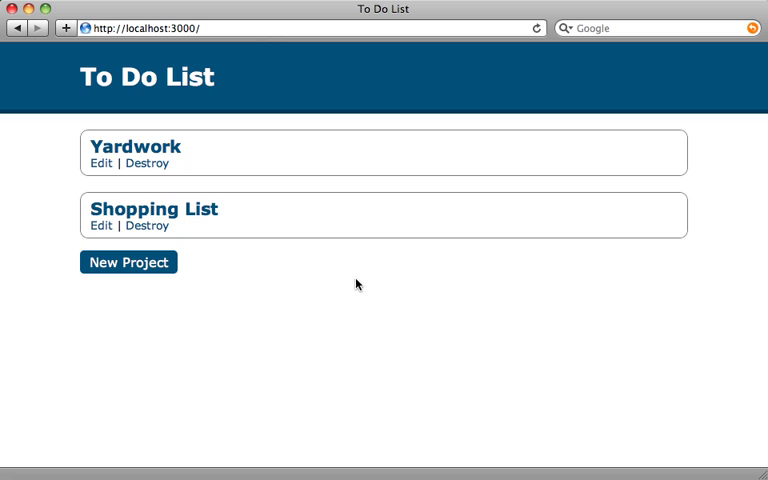
pyautogui.moveTo(298, 186)
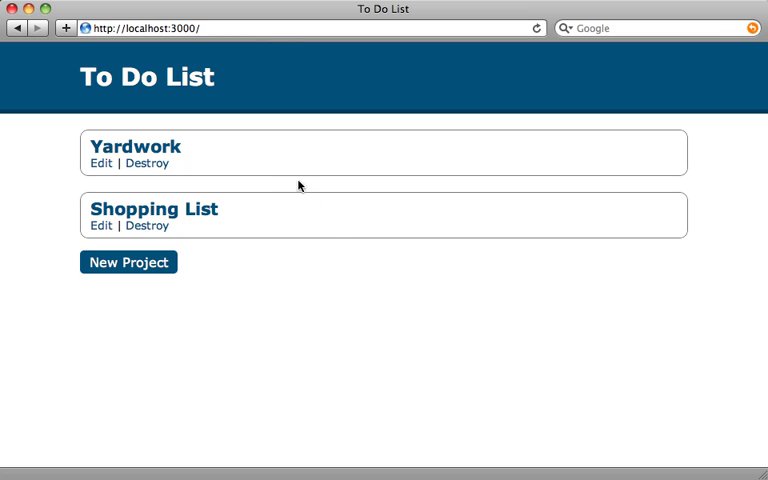
pyautogui.moveTo(278, 308)
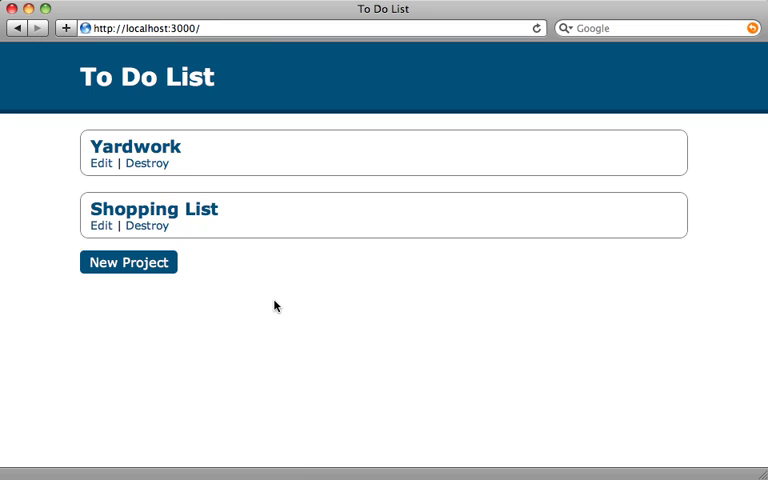
pyautogui.moveTo(226, 292)
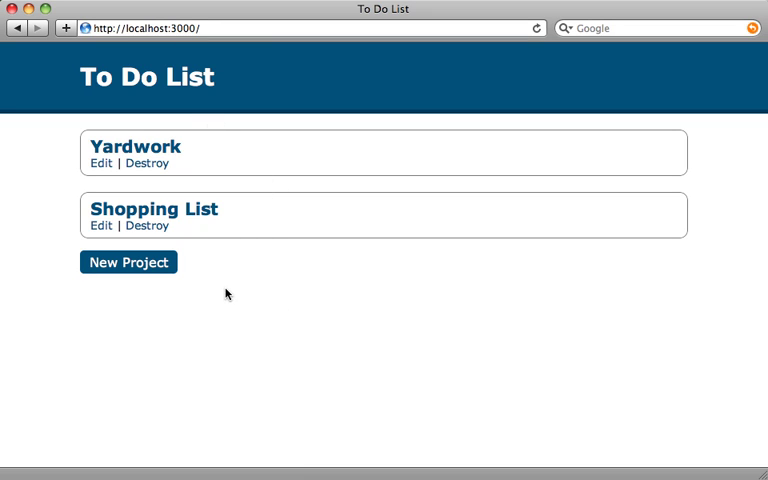
pyautogui.moveTo(248, 290)
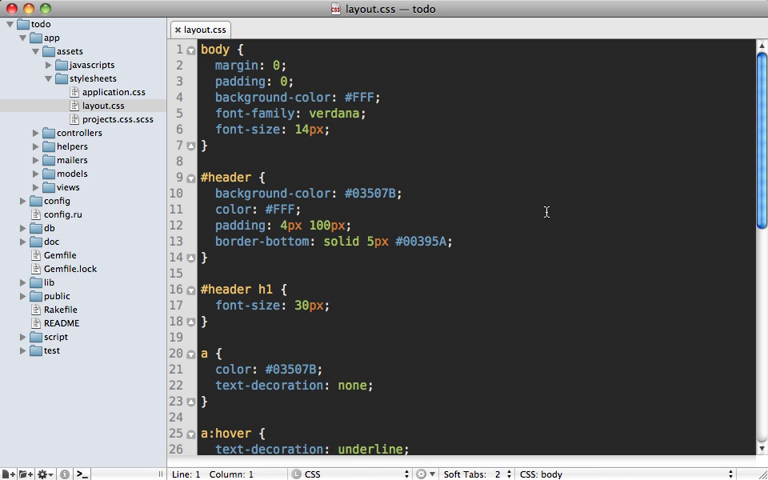
# Step: Select layout.css in the project drawer and bring up its file options for renaming
pyautogui.scroll(-3)
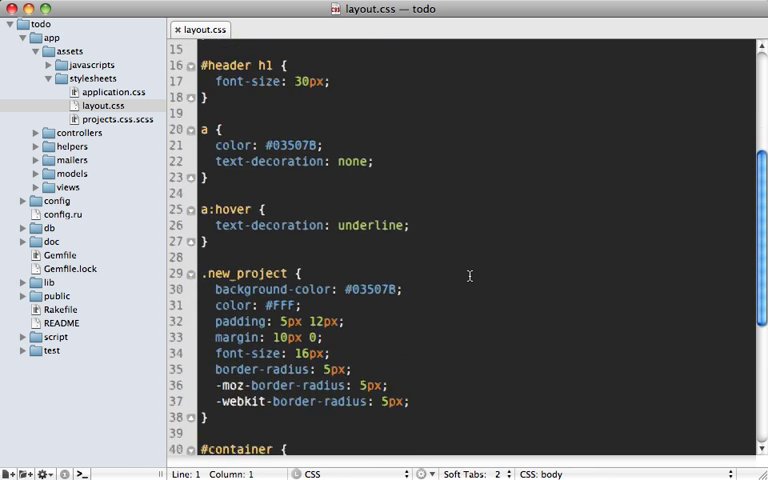
pyautogui.scroll(-3)
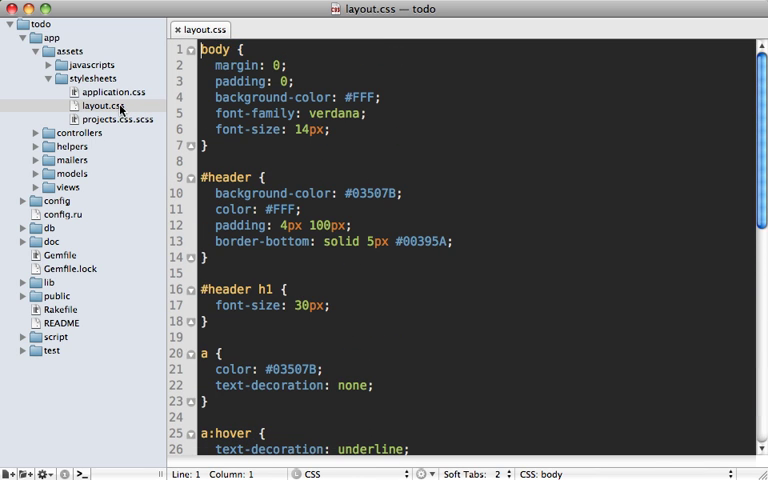
pyautogui.click(100, 104)
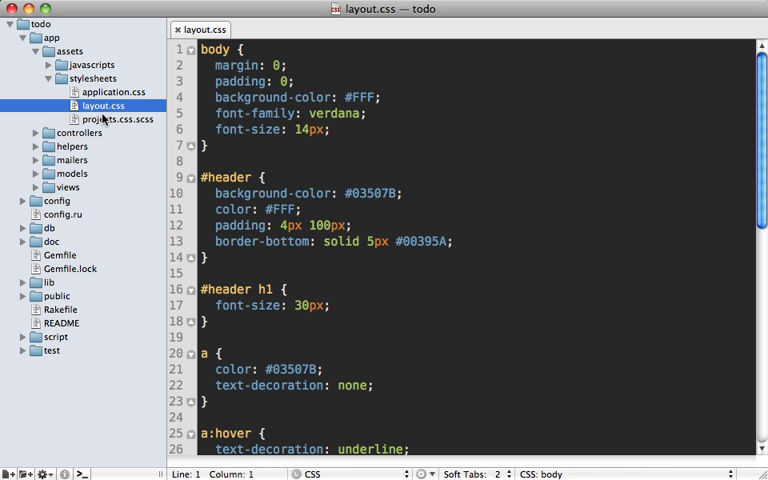
pyautogui.rightClick(100, 104)
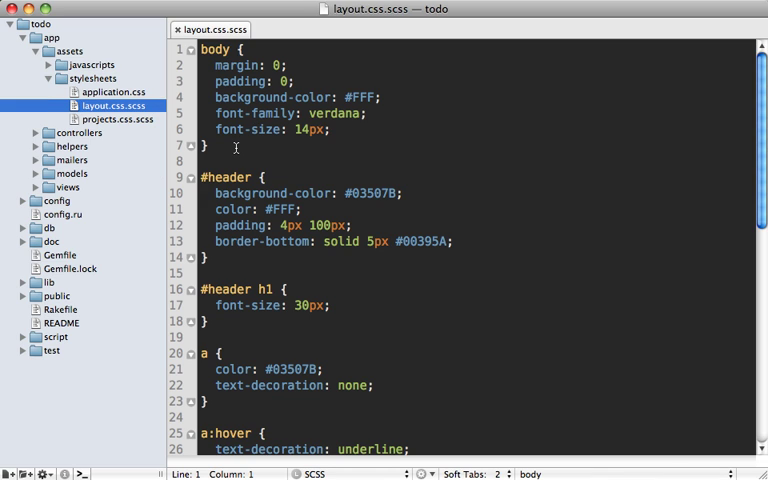
pyautogui.moveTo(252, 138)
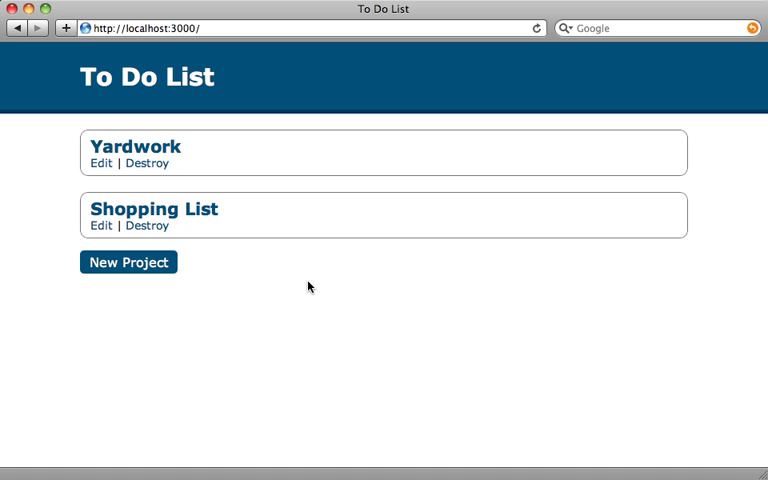
pyautogui.moveTo(336, 272)
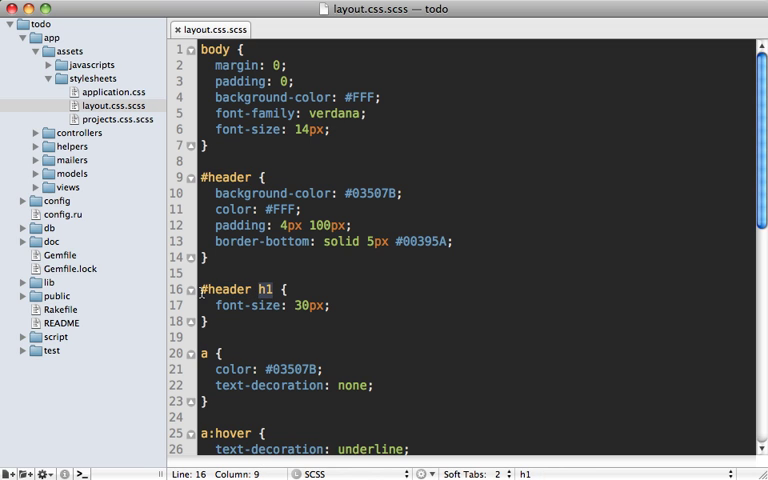
pyautogui.moveTo(246, 272)
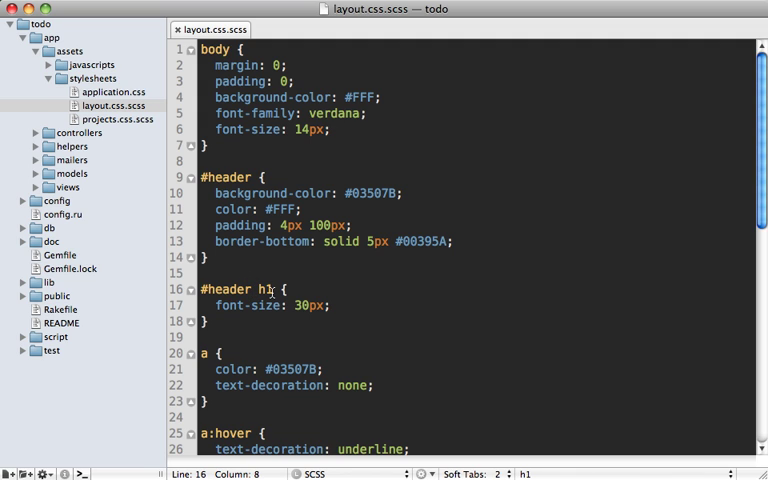
# Step: Place the cursor on the #header h1 selector to begin nesting it inside #header
pyautogui.click(258, 288)
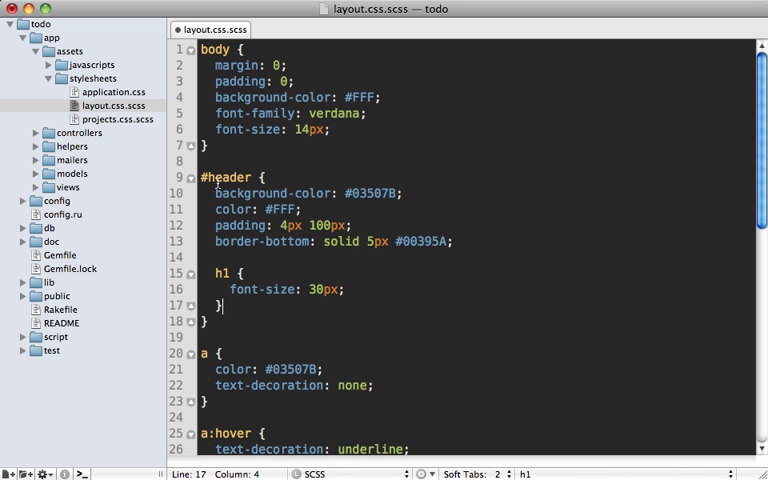
pyautogui.moveTo(266, 162)
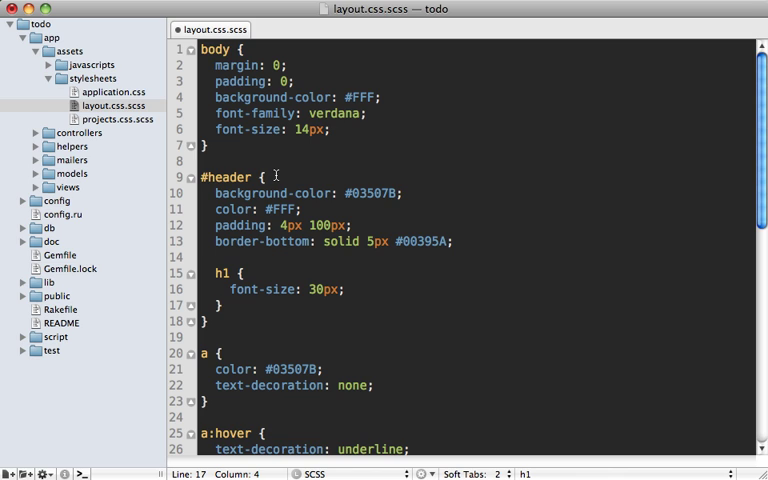
pyautogui.moveTo(248, 272)
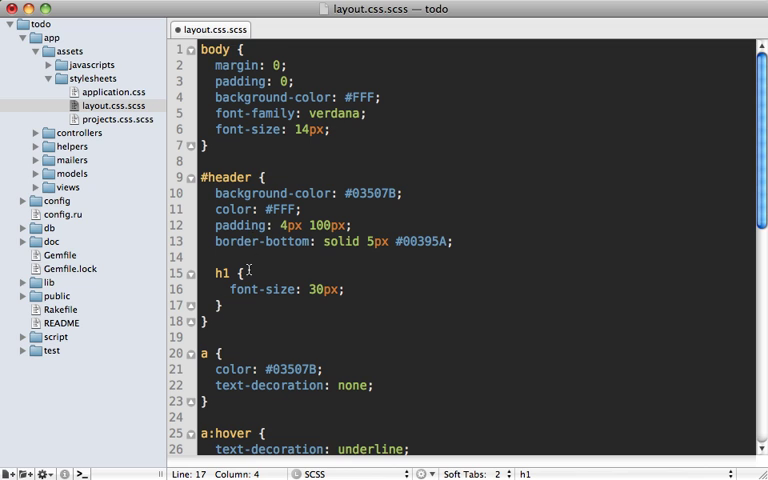
pyautogui.moveTo(256, 254)
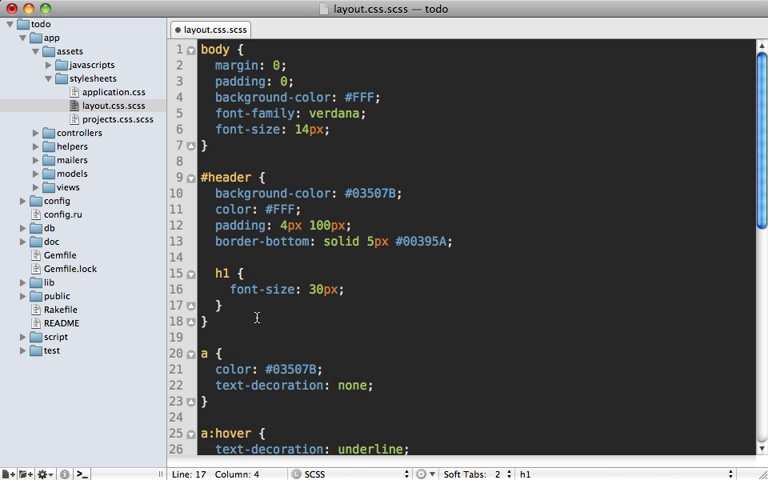
# Step: Rename the nested hover rule to &:hover, then mark the repeated #03507B colour in .new_project
pyautogui.scroll(-3)
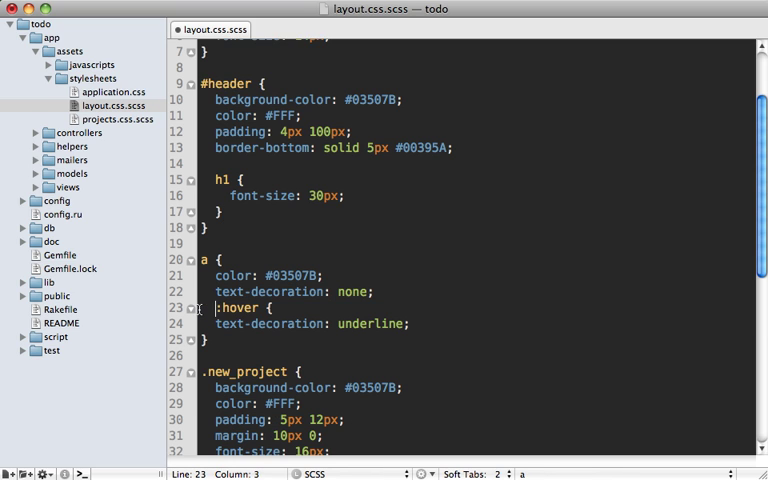
pyautogui.write('&')
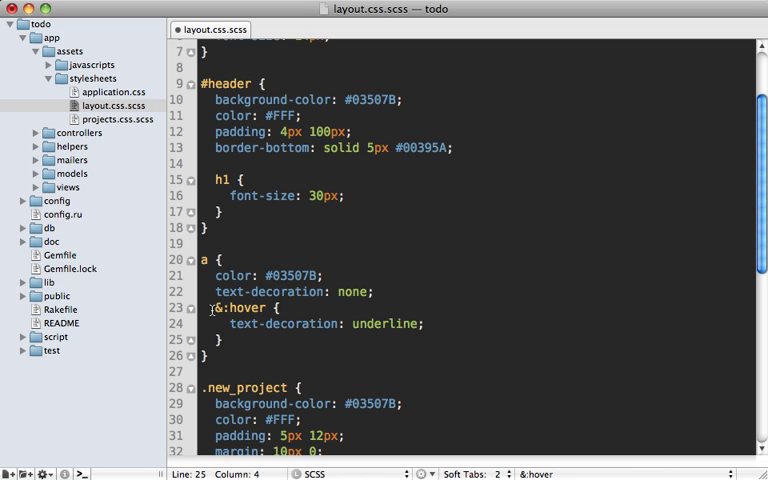
pyautogui.click(212, 308)
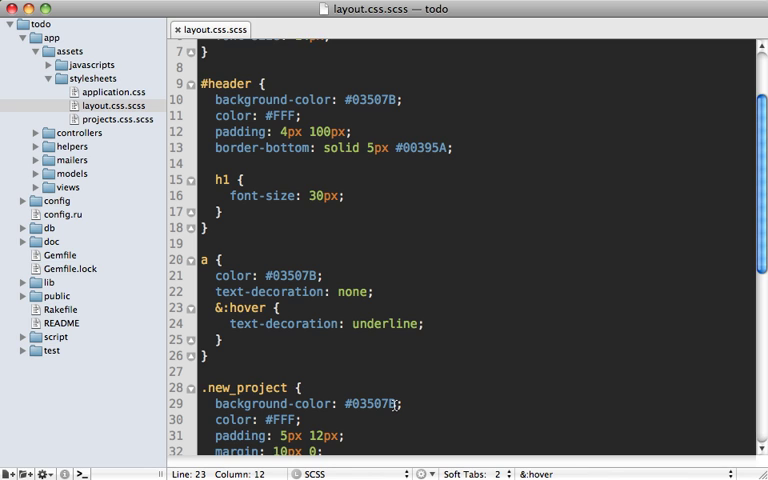
pyautogui.moveTo(336, 82)
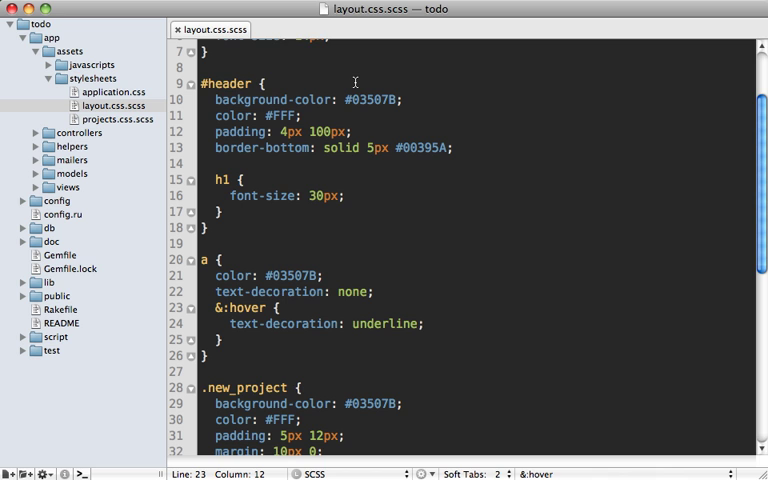
# Step: Declare $main-color: #03507B; at the top of layout.css.scss, taking the header's colour value
pyautogui.scroll(3)
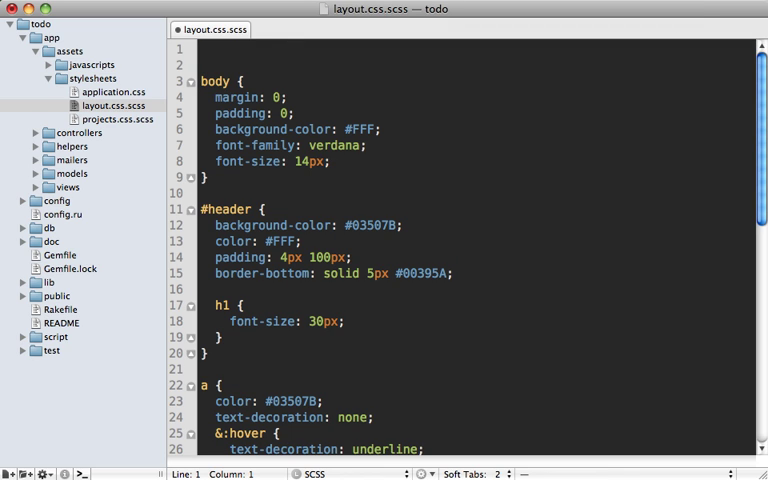
pyautogui.write('$')
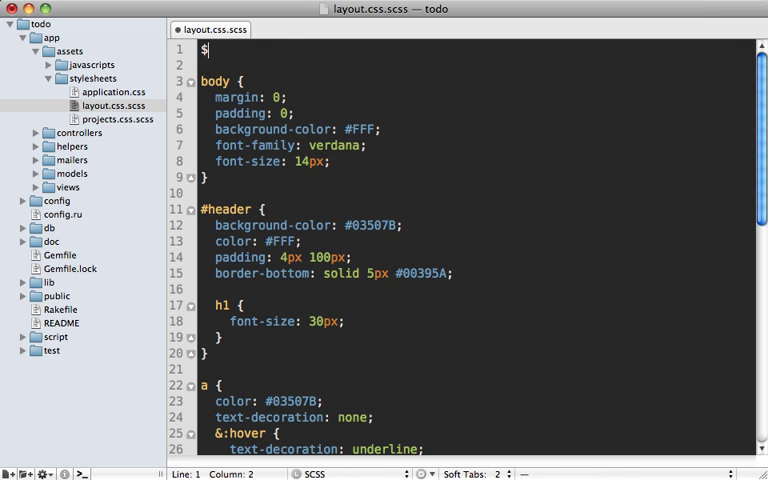
pyautogui.write('main-co')
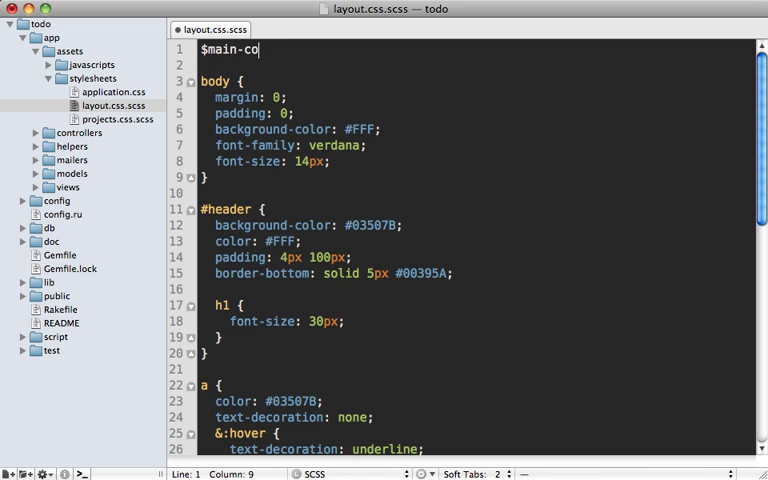
pyautogui.write('lor:')
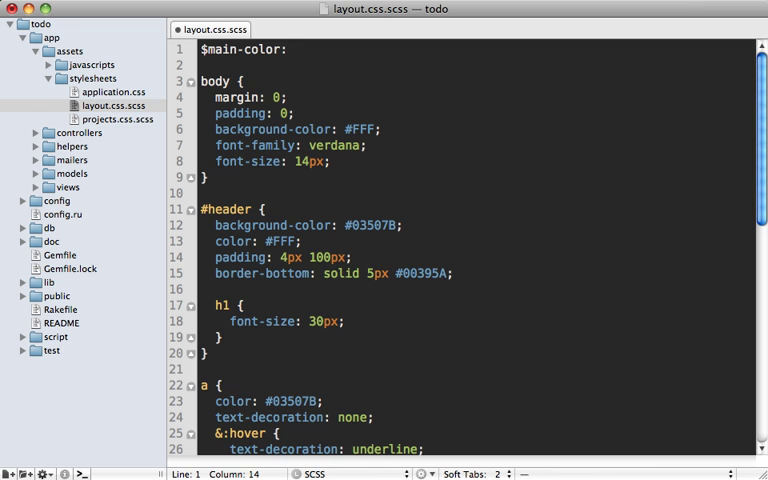
pyautogui.moveTo(372, 214)
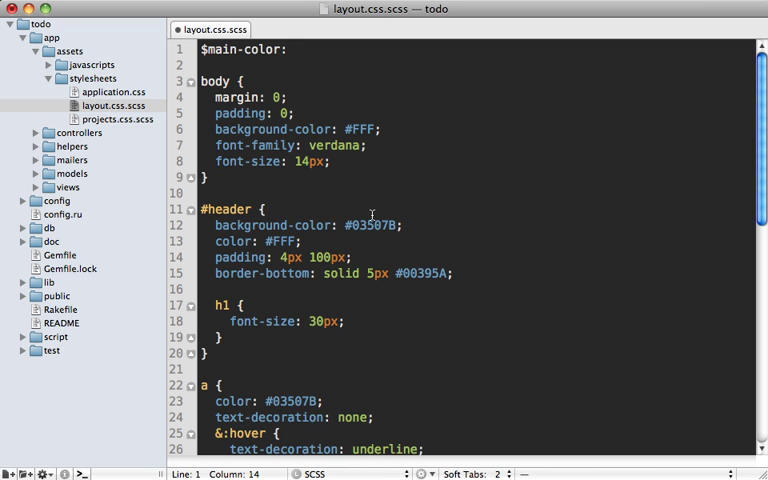
pyautogui.doubleClick(370, 224)
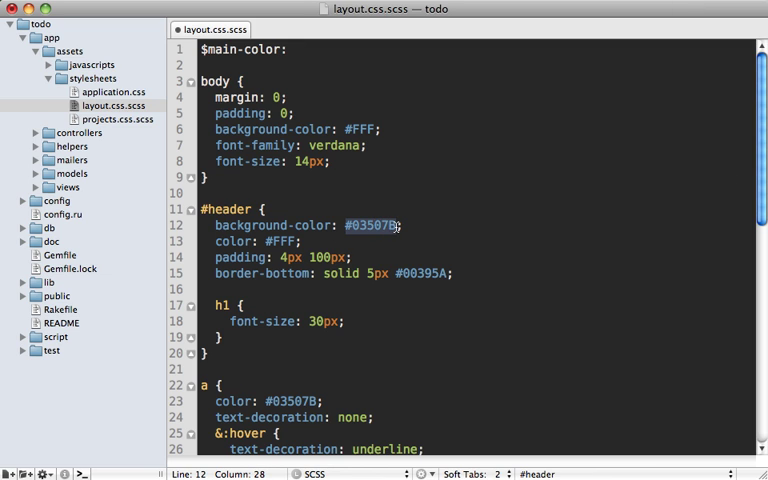
pyautogui.write('#03507B;')
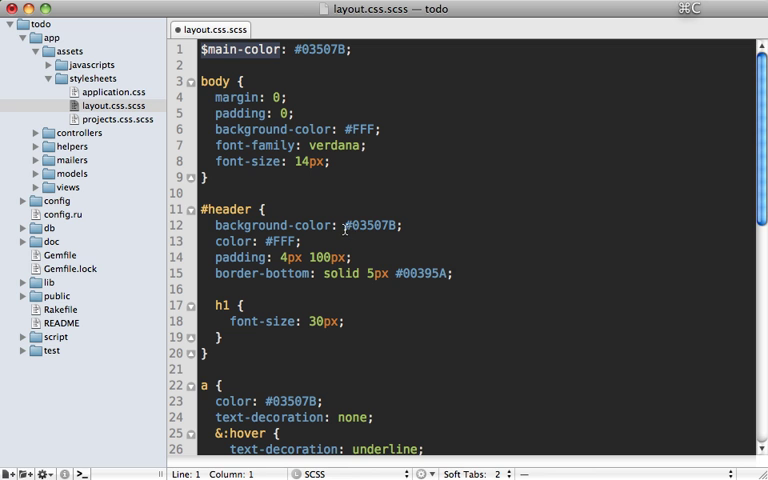
# Step: Replace the hard-coded #03507B in the #header and a rules with $main-color
pyautogui.write('$main-color')
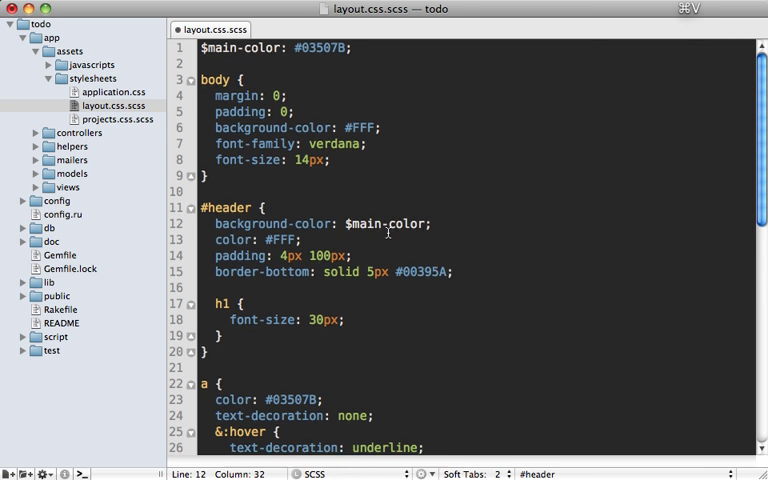
pyautogui.scroll(-3)
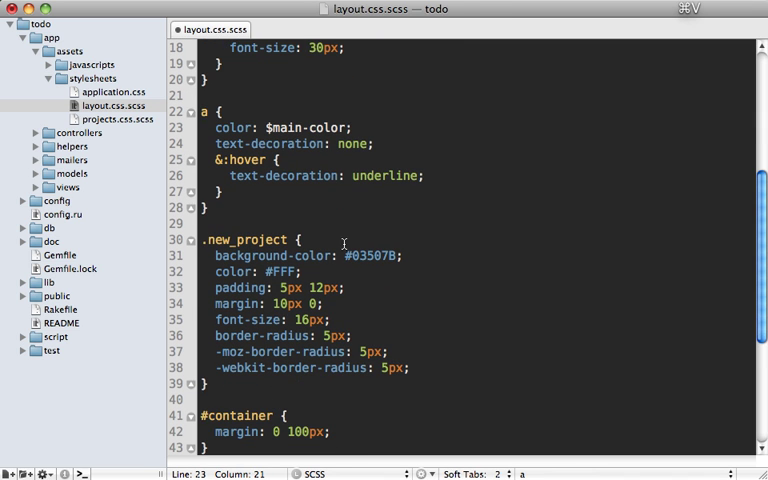
pyautogui.write('$main-color: #03507B;')
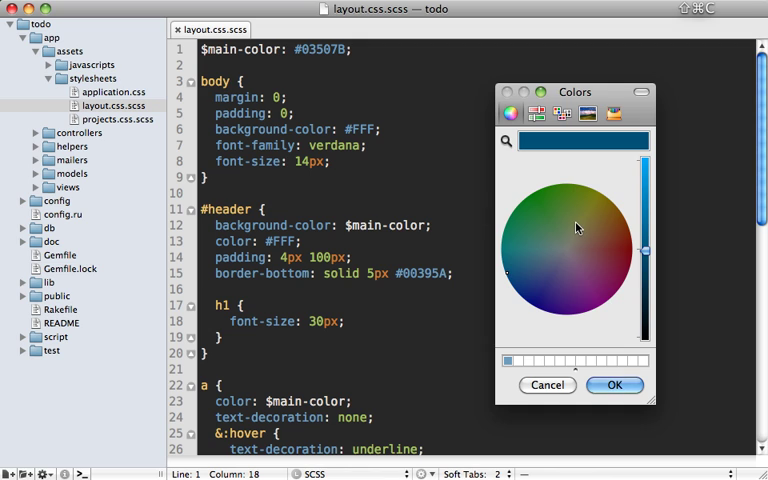
pyautogui.moveTo(584, 264)
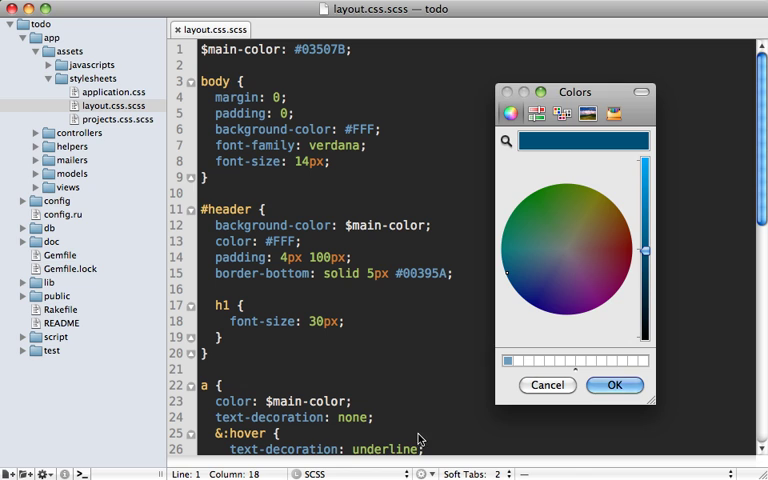
pyautogui.moveTo(468, 380)
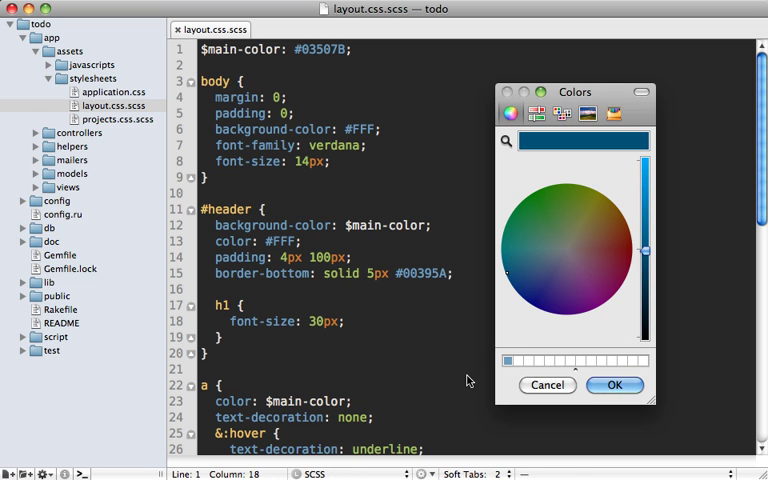
pyautogui.moveTo(552, 296)
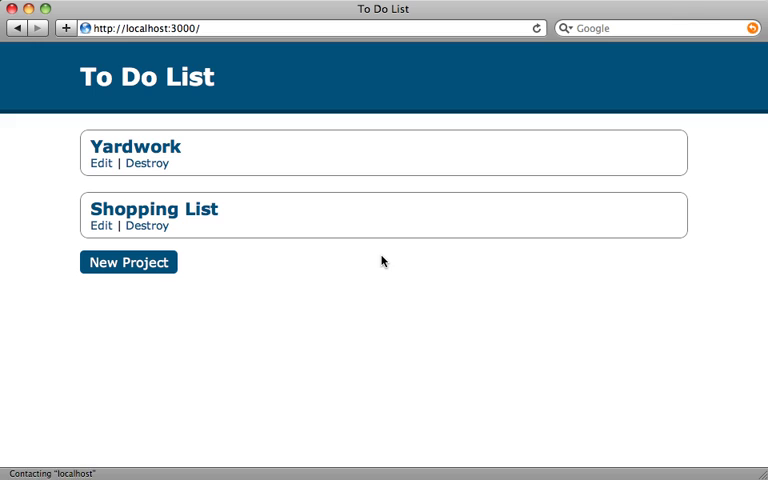
# Step: Reload localhost:3000 so the page shows the new green $main-color
pyautogui.press('cmd+r')
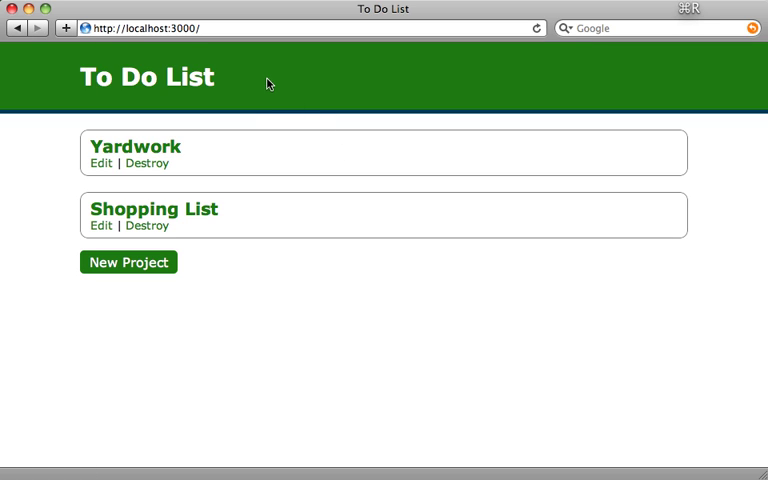
pyautogui.moveTo(128, 244)
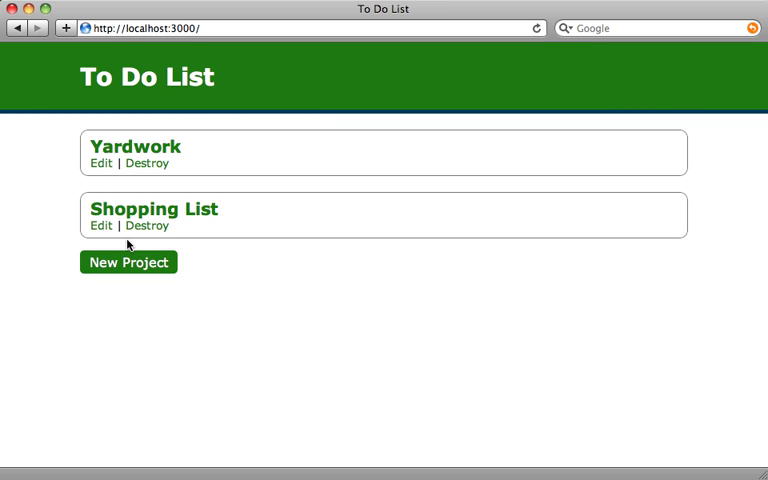
pyautogui.moveTo(262, 264)
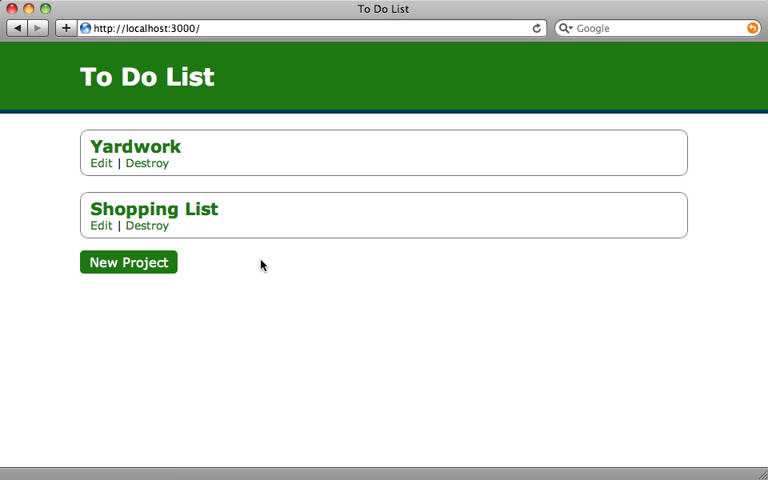
pyautogui.moveTo(266, 264)
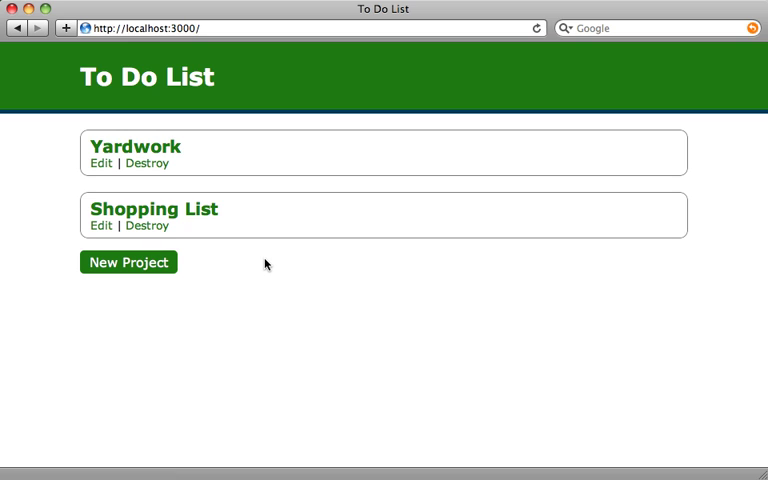
pyautogui.moveTo(288, 162)
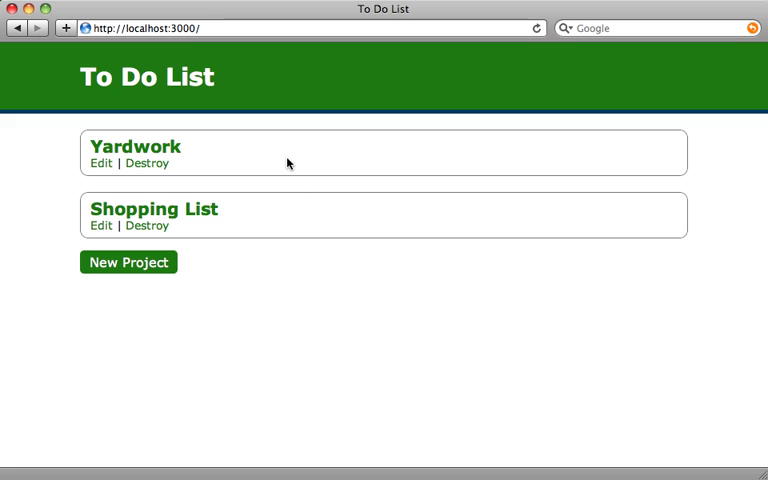
pyautogui.moveTo(268, 122)
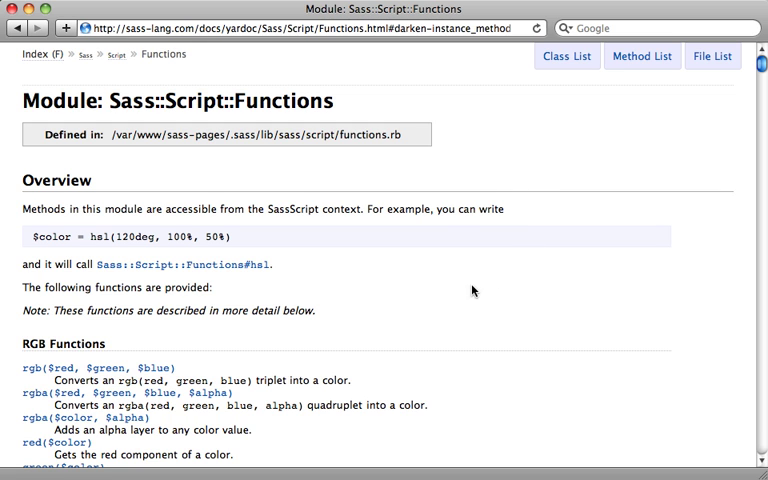
# Step: Scroll the Sass::Script::Functions reference through the RGB colour functions
pyautogui.scroll(-3)
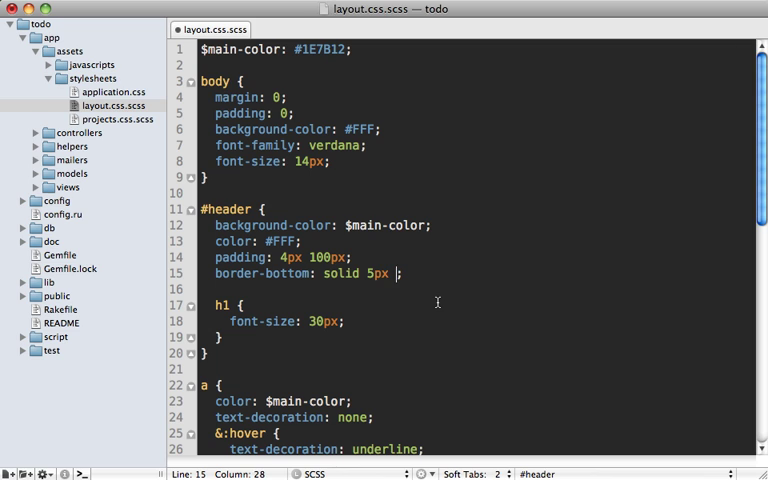
# Step: Set the #header border-bottom colour to darken($main-color, 10%)
pyautogui.write('darken(')
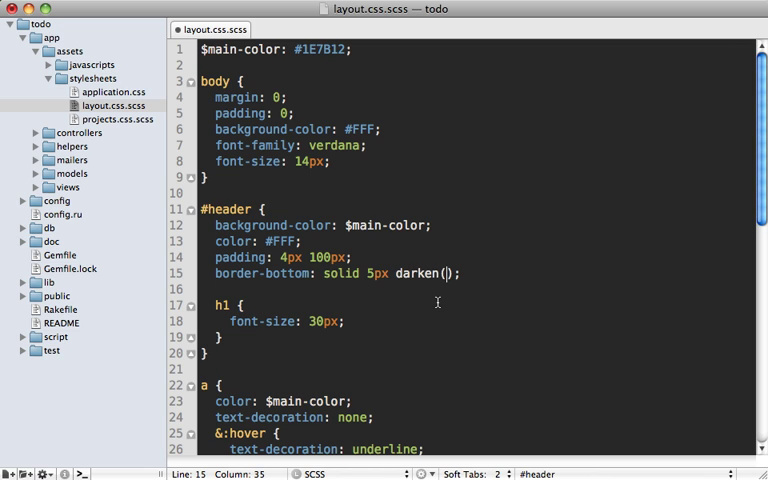
pyautogui.write('$main-color,')
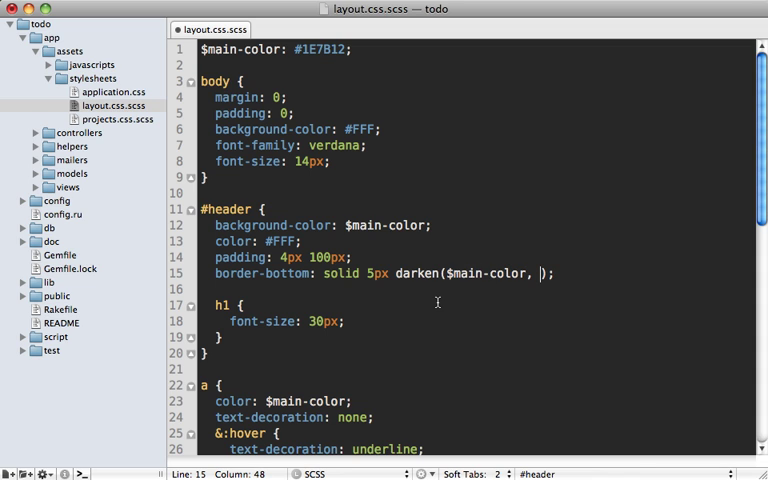
pyautogui.write('10')
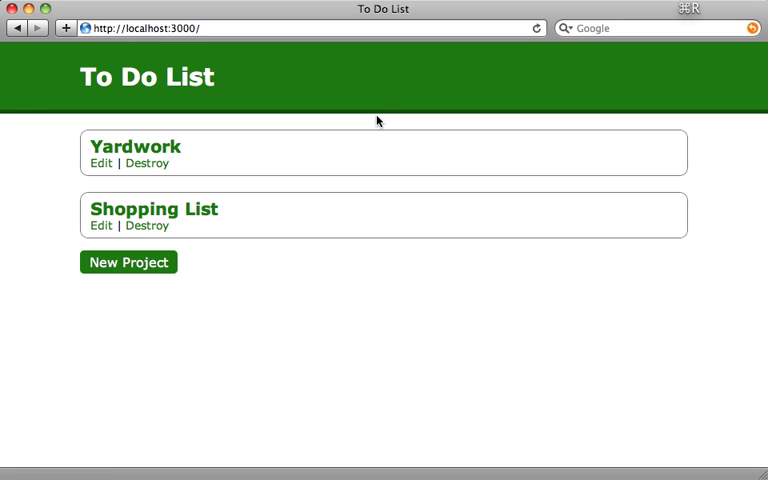
pyautogui.moveTo(348, 128)
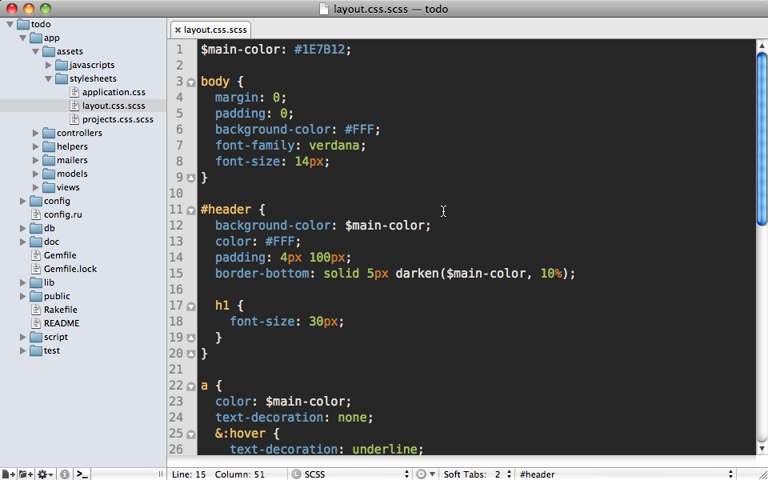
# Step: Scroll to the repeated border-radius declarations in .new_project and .project
pyautogui.scroll(-3)
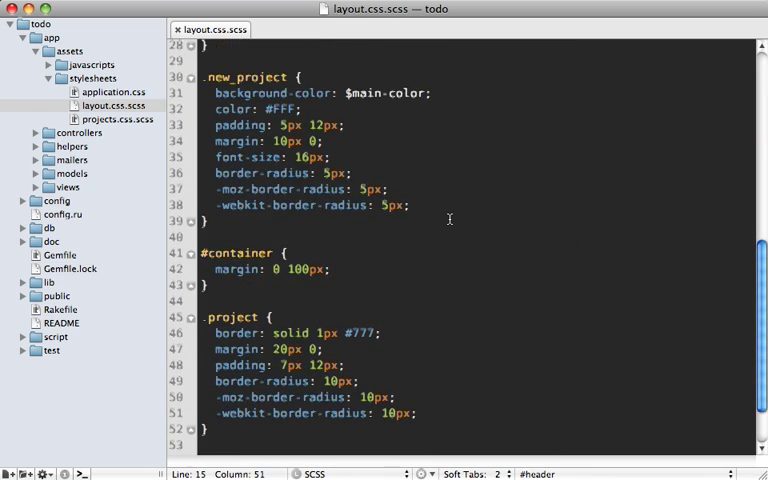
pyautogui.scroll(-3)
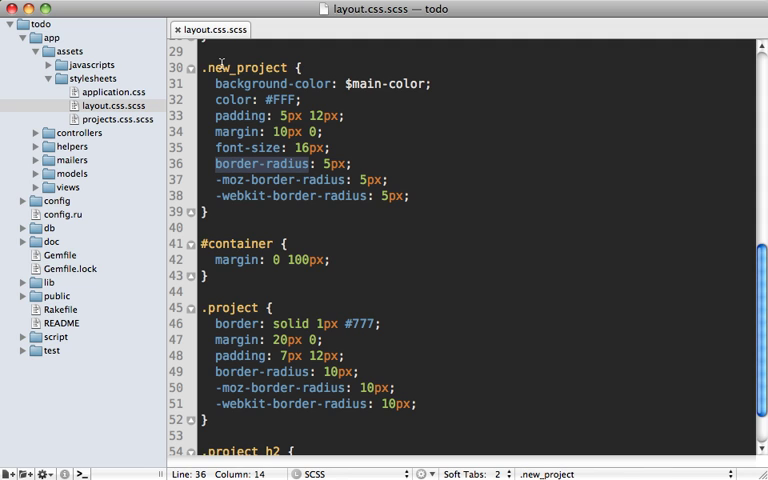
pyautogui.moveTo(216, 324)
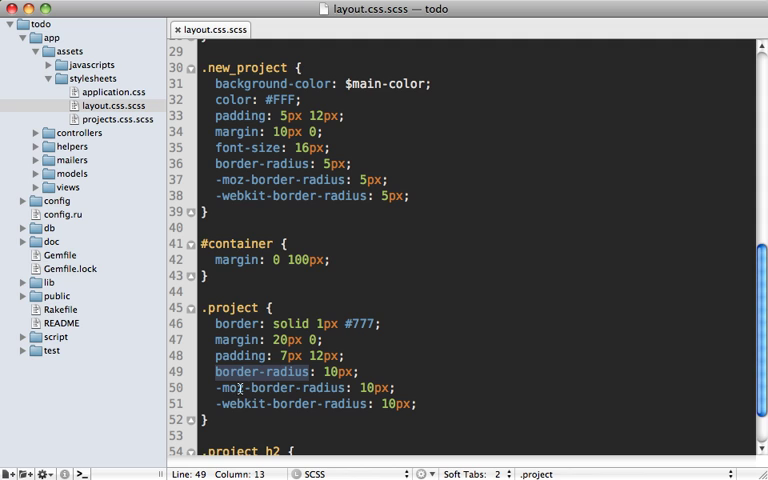
pyautogui.moveTo(212, 388)
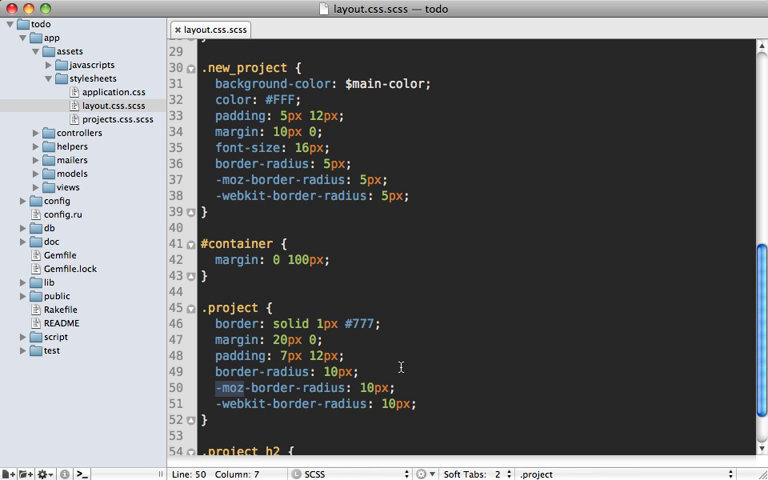
pyautogui.moveTo(434, 400)
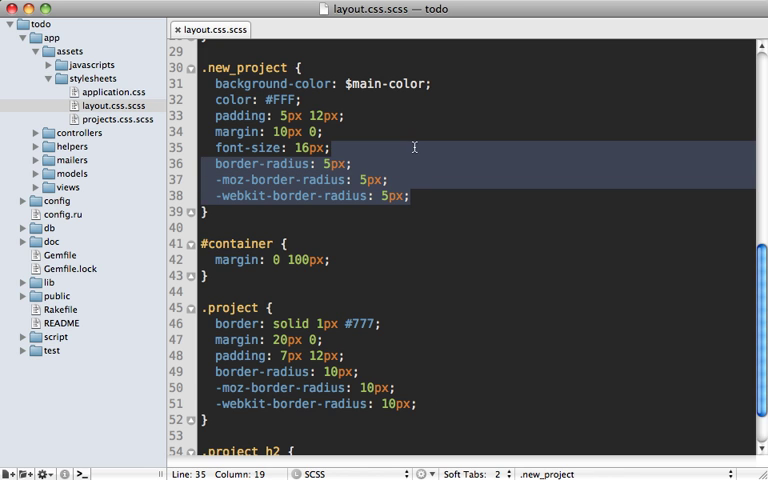
pyautogui.scroll(3)
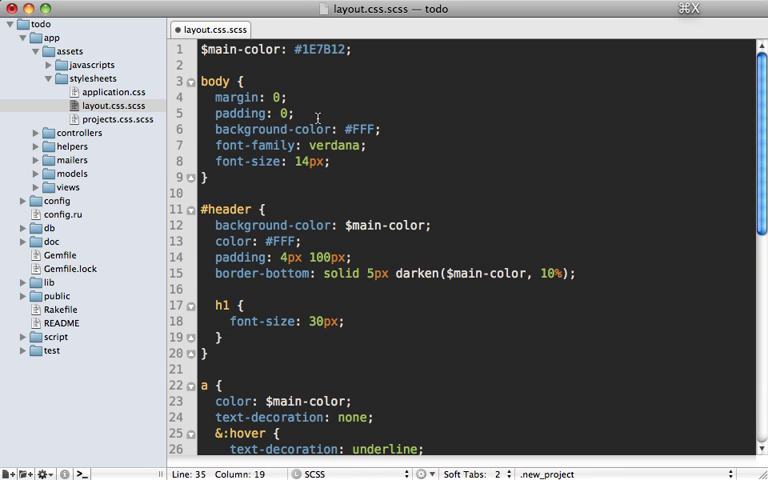
pyautogui.write('@')
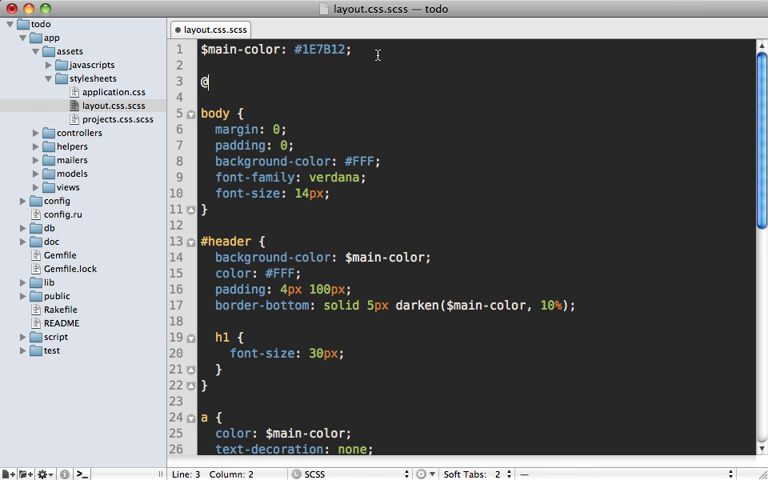
pyautogui.write('mixin')
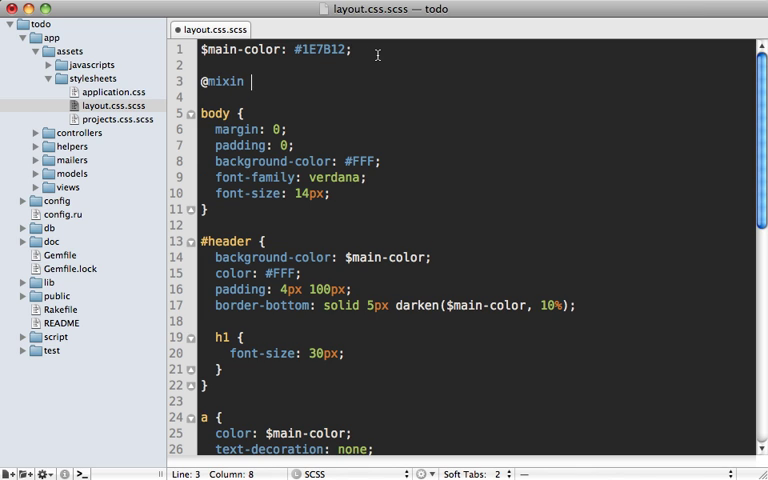
pyautogui.write('rounded-corners {')
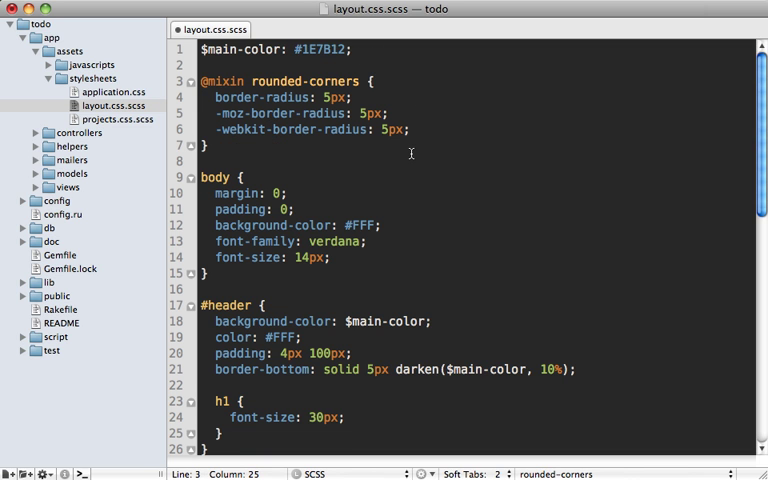
pyautogui.scroll(-3)
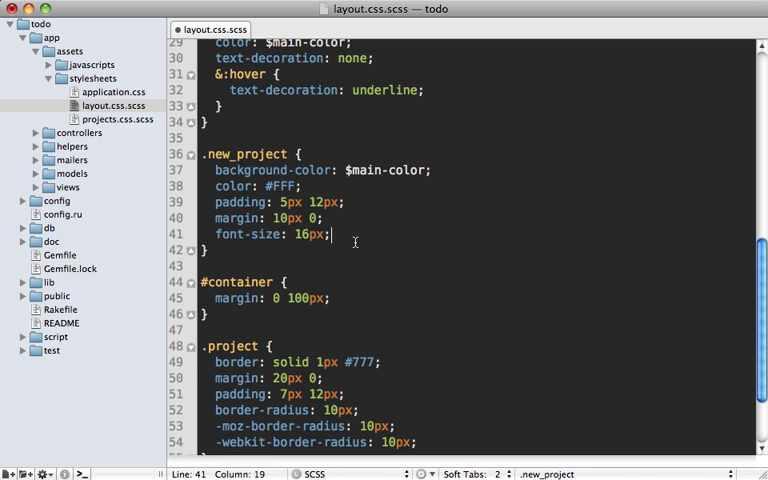
pyautogui.write('@include')
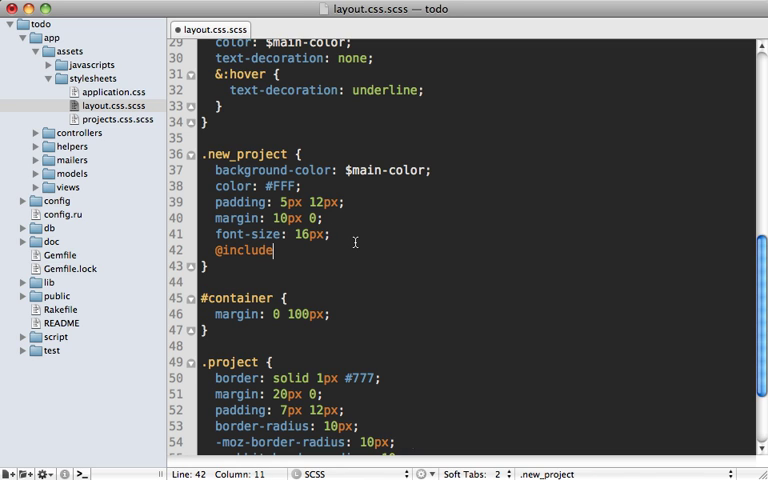
pyautogui.write('rounded-co')
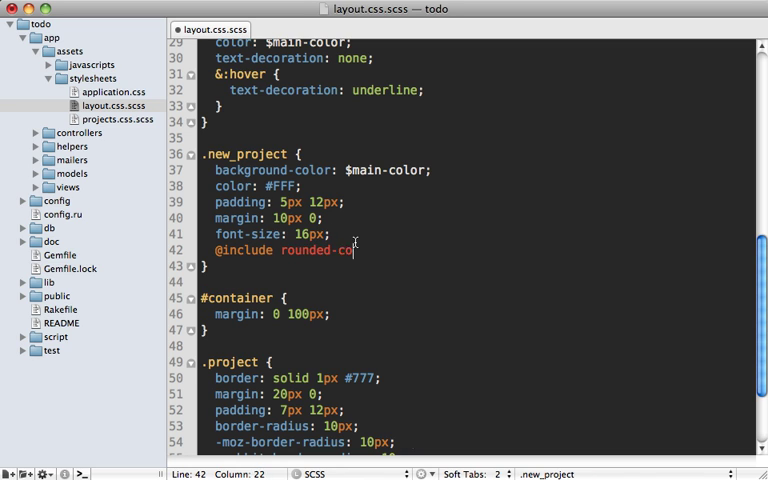
pyautogui.write('rners;')
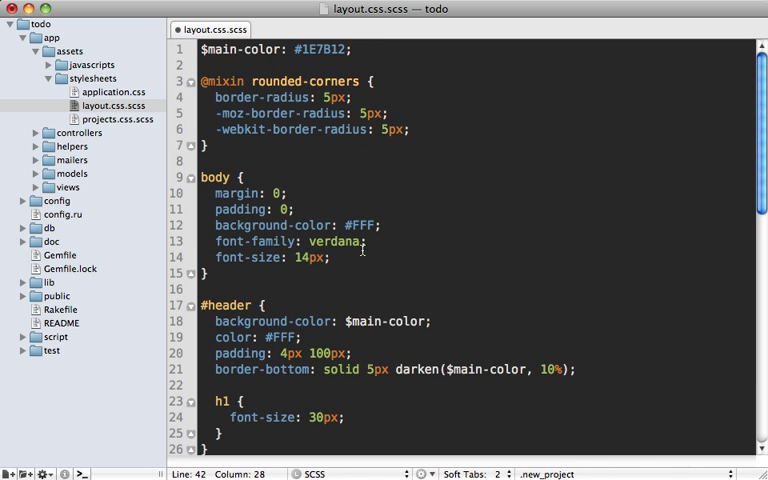
pyautogui.scroll(-3)
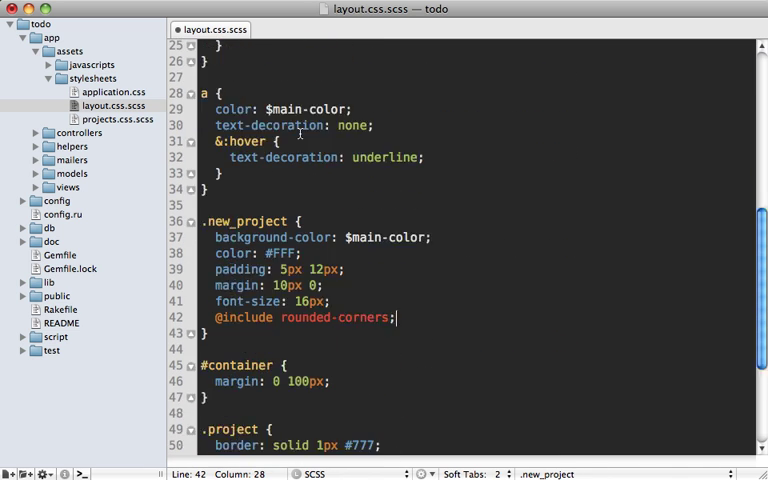
pyautogui.scroll(-3)
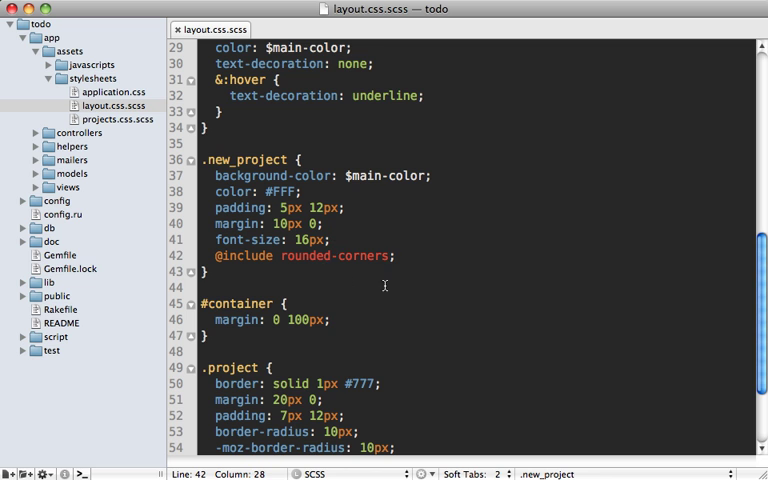
pyautogui.scroll(-3)
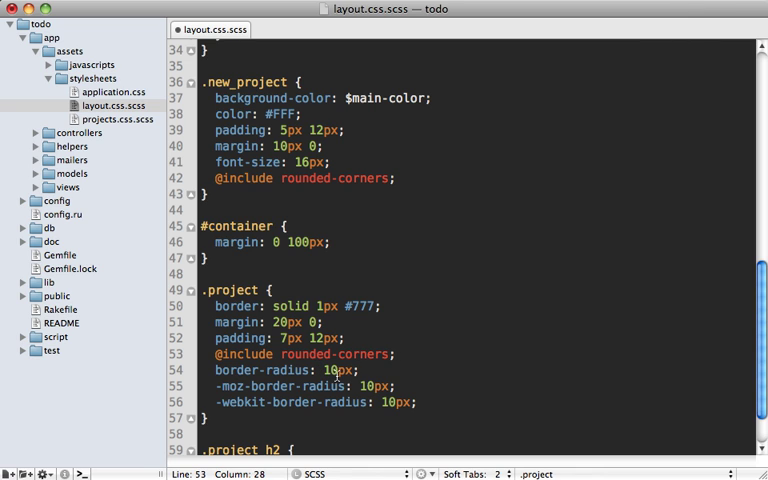
pyautogui.moveTo(340, 178)
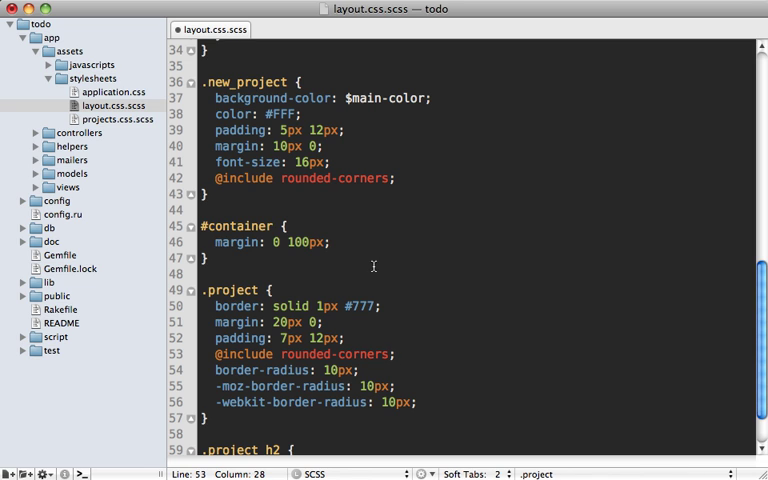
pyautogui.moveTo(374, 354)
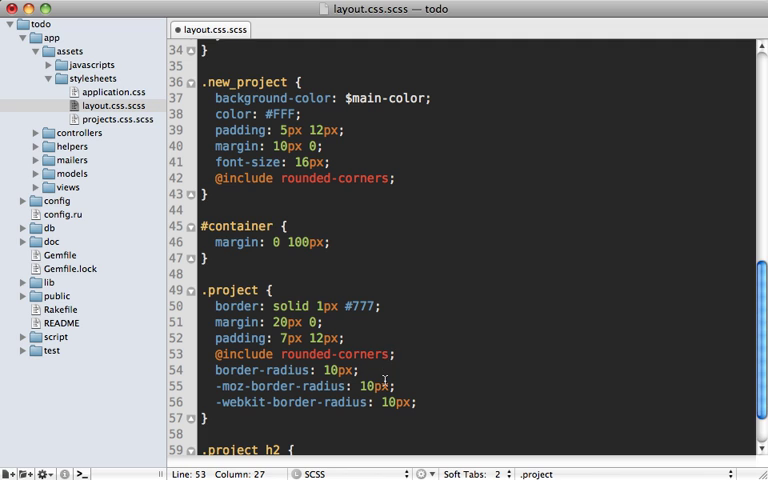
pyautogui.write('()')
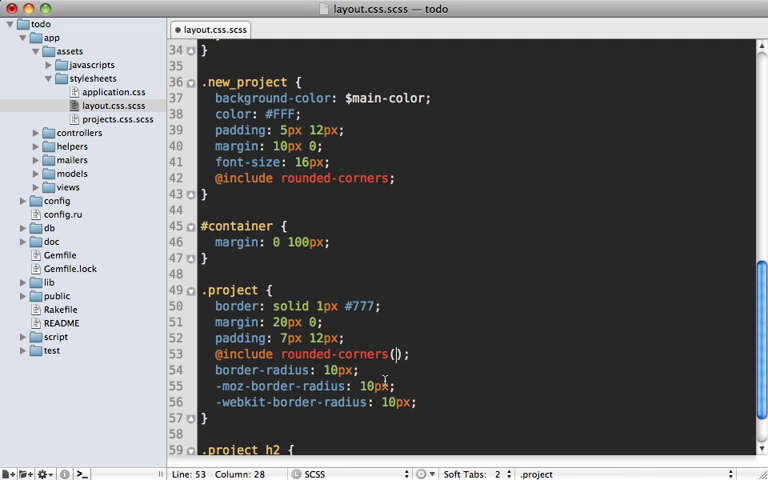
pyautogui.write('10px')
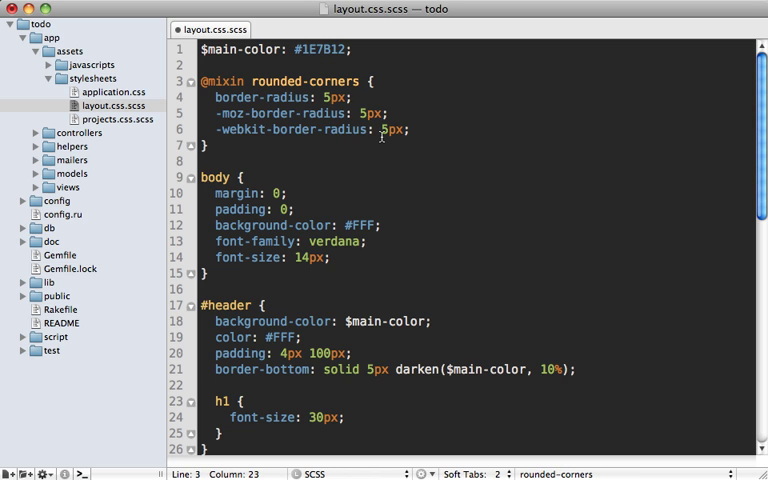
pyautogui.write('($)')
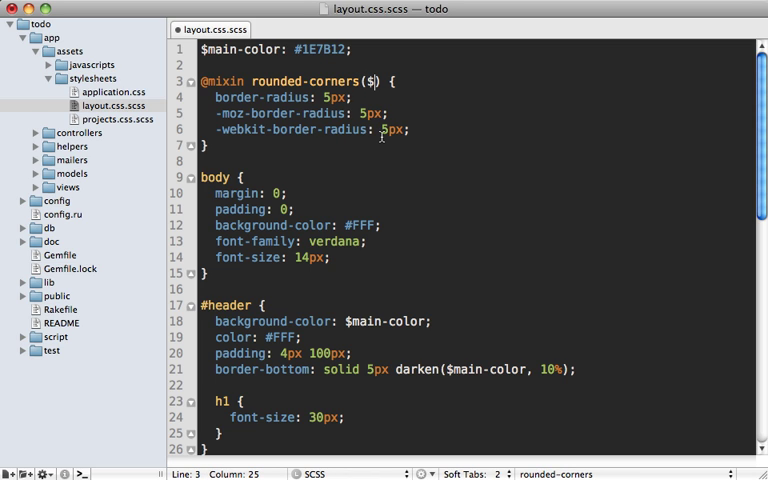
pyautogui.write('radius')
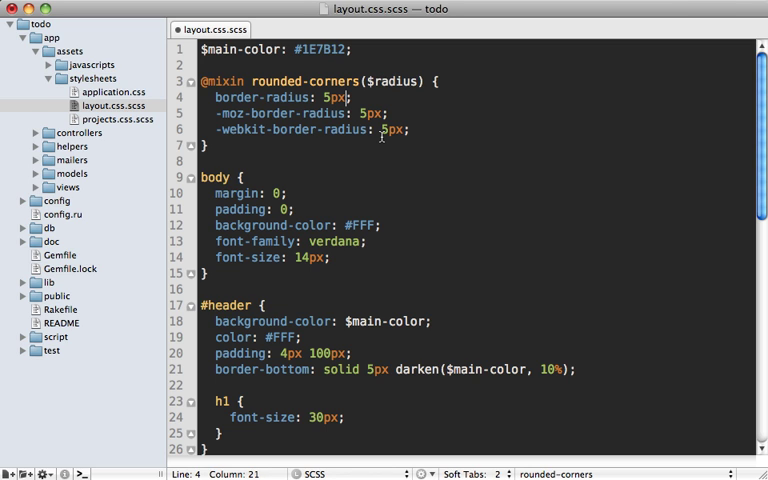
pyautogui.write('$radius')
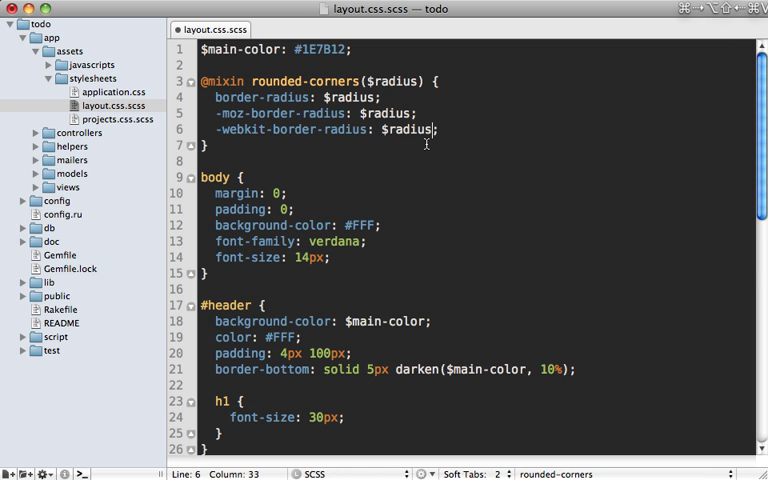
pyautogui.scroll(-3)
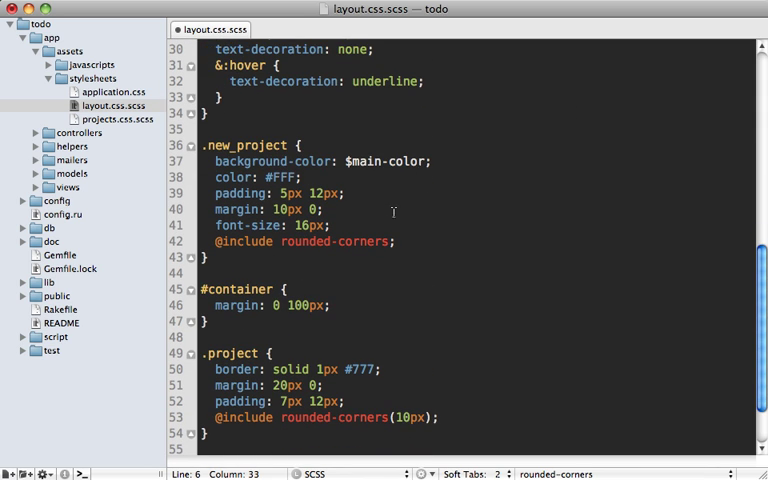
pyautogui.write('(5)')
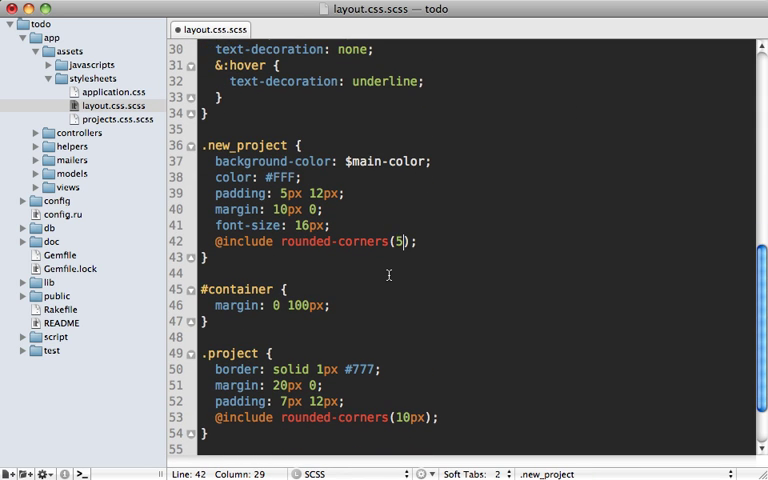
pyautogui.write('px')
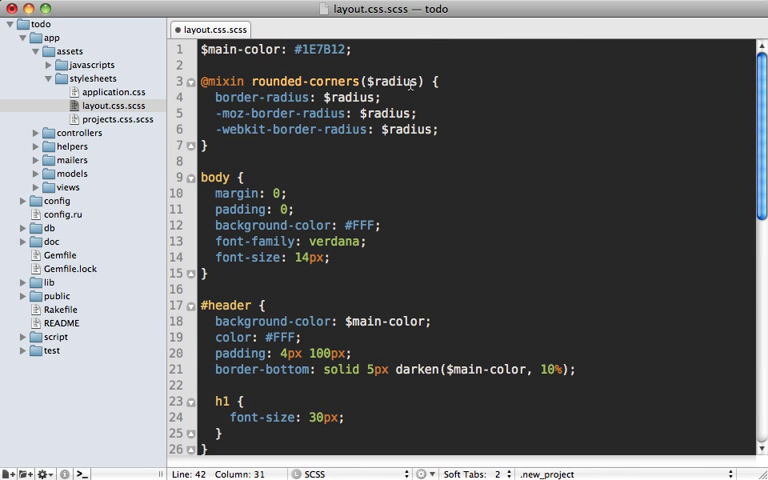
pyautogui.write('5')
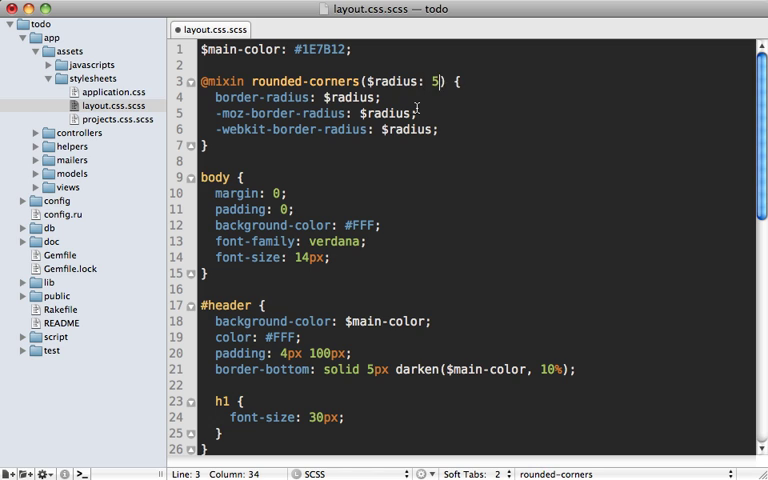
pyautogui.write('px')
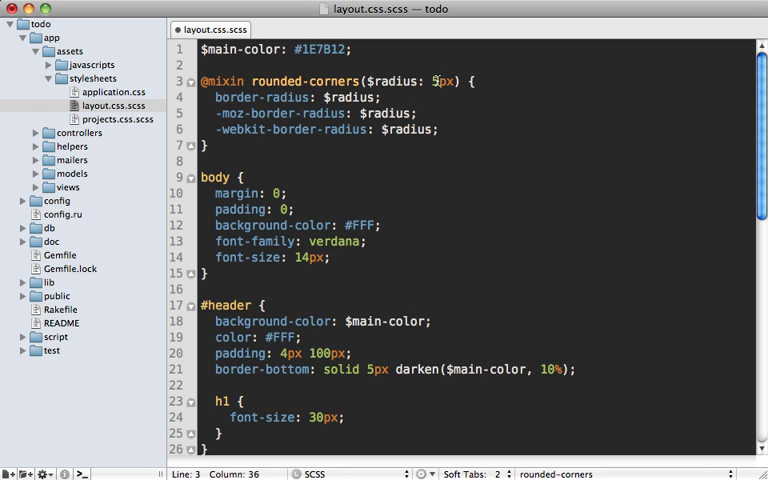
pyautogui.doubleClick(440, 76)
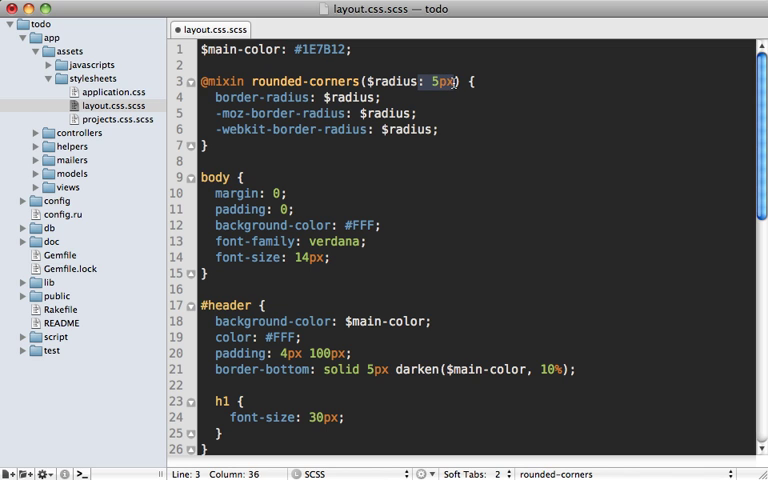
pyautogui.press('Backspace')
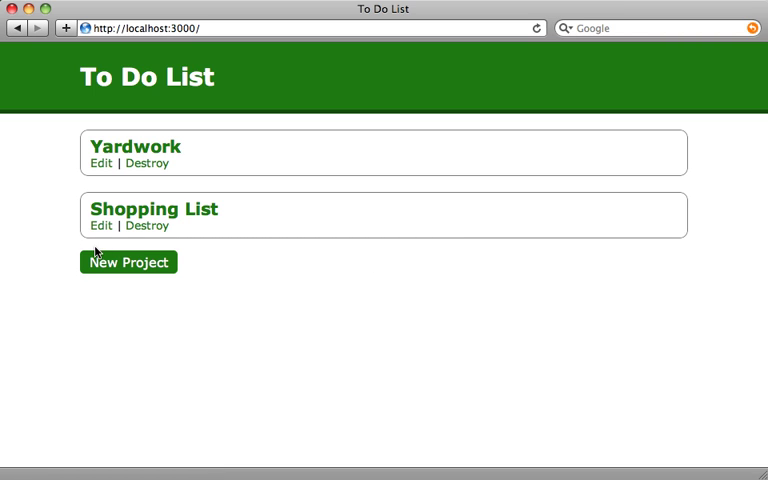
pyautogui.moveTo(180, 296)
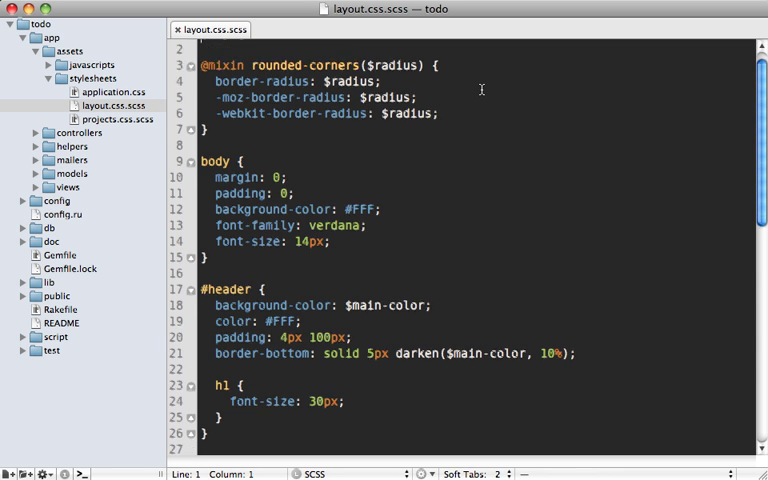
# Step: Cut the .new_project, .project and .project h2 rules from layout.css.scss into projects.css.scss
pyautogui.scroll(-3)
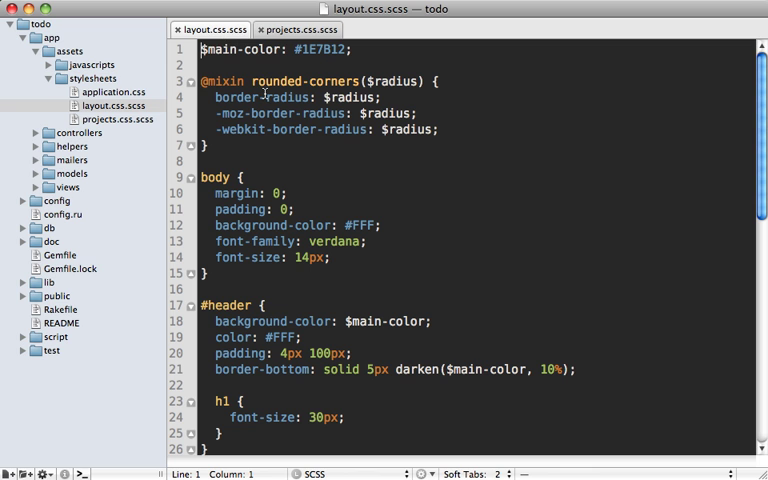
pyautogui.scroll(-3)
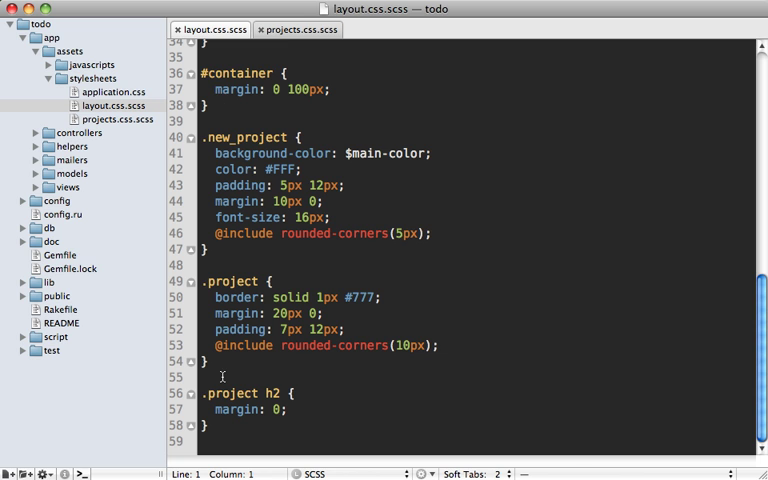
pyautogui.click(232, 136)
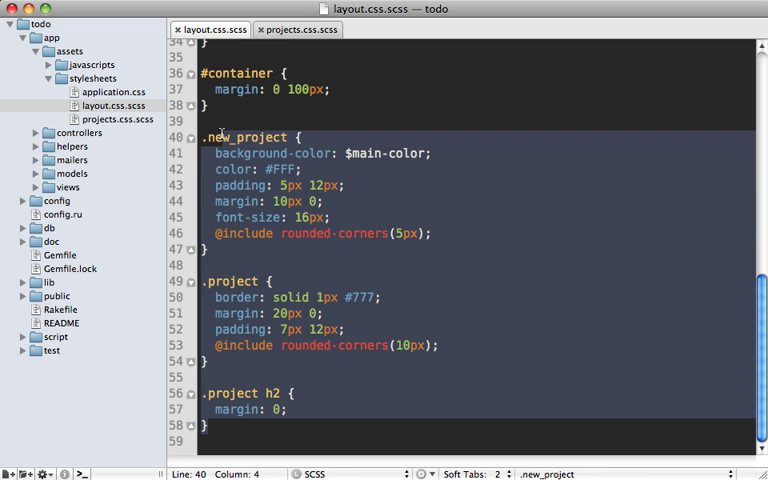
pyautogui.scroll(3)
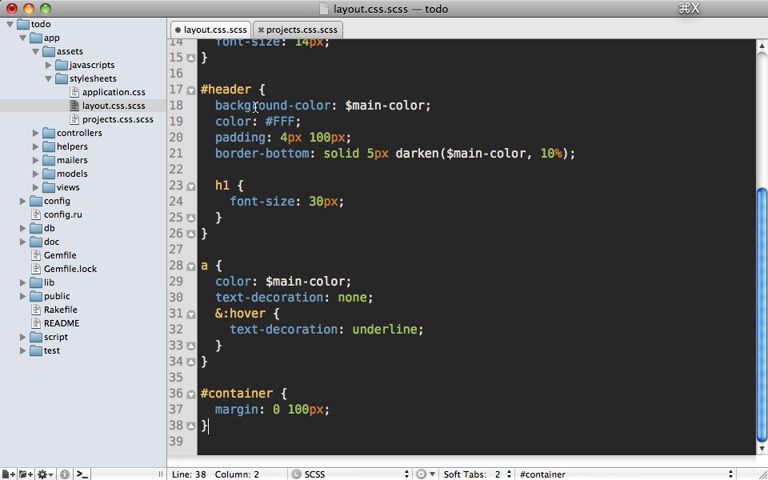
pyautogui.click(300, 24)
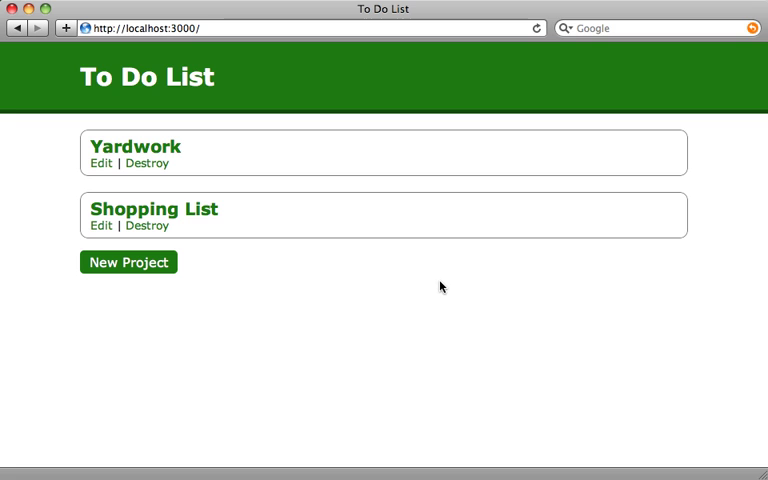
# Step: Reload localhost:3000, revealing the now unstyled To Do List page
pyautogui.press('cmd+r')
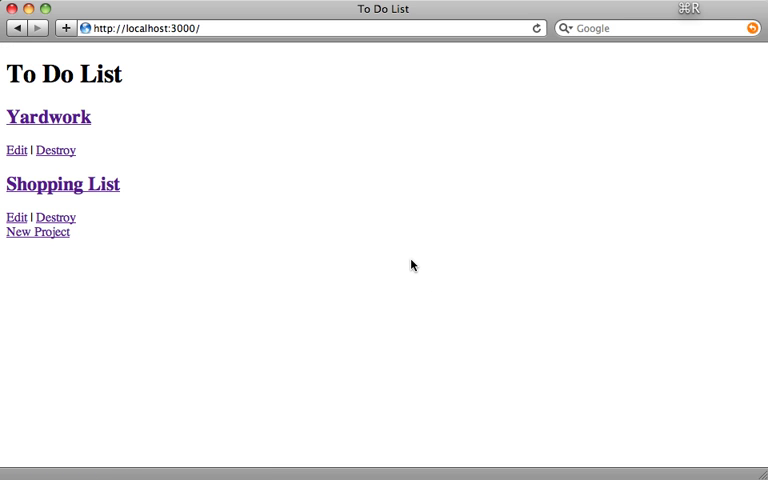
pyautogui.moveTo(304, 150)
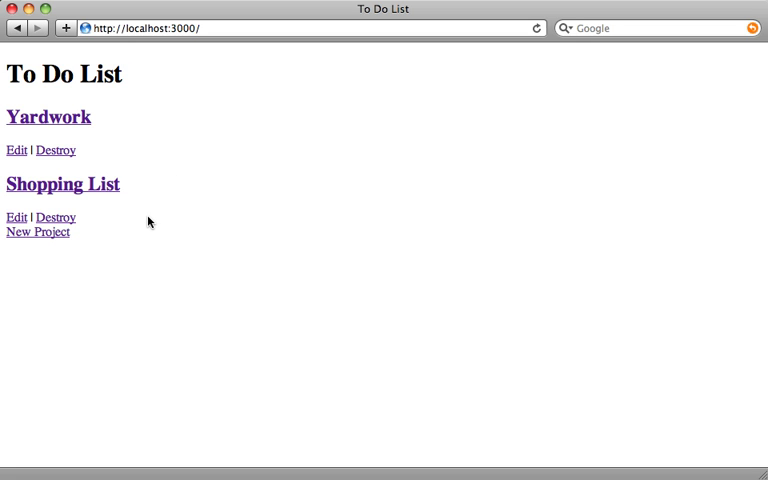
pyautogui.moveTo(226, 122)
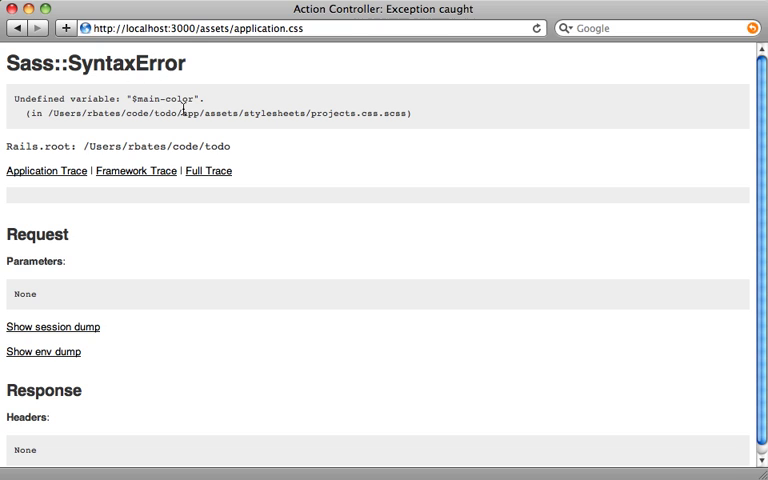
pyautogui.moveTo(248, 140)
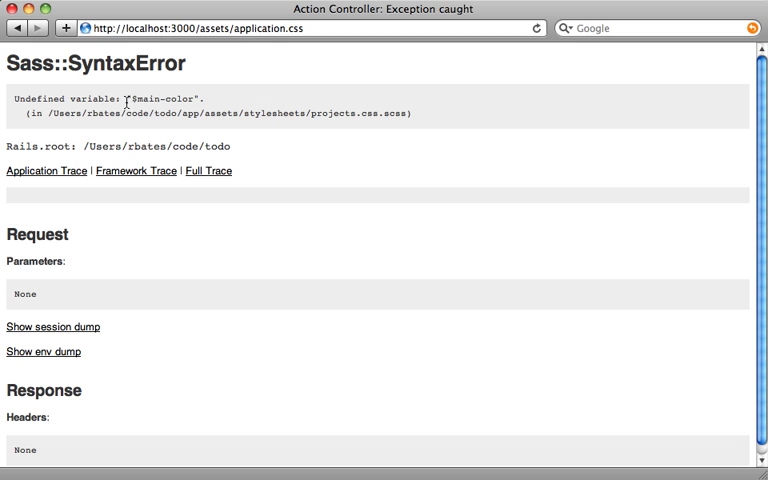
# Step: Select the undefined $main-color variable name in the Sass::SyntaxError message
pyautogui.doubleClick(40, 96)
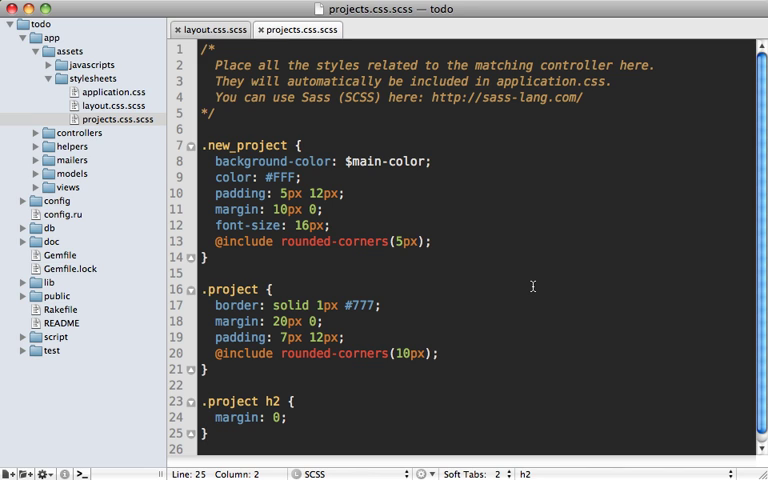
pyautogui.moveTo(480, 232)
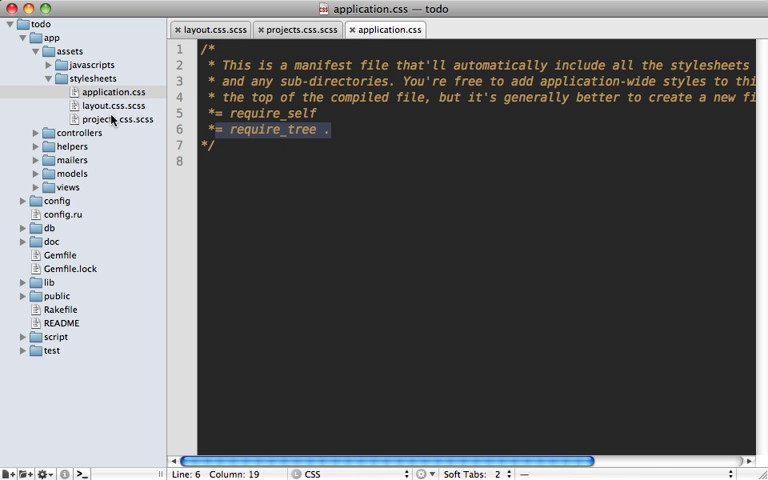
pyautogui.moveTo(100, 122)
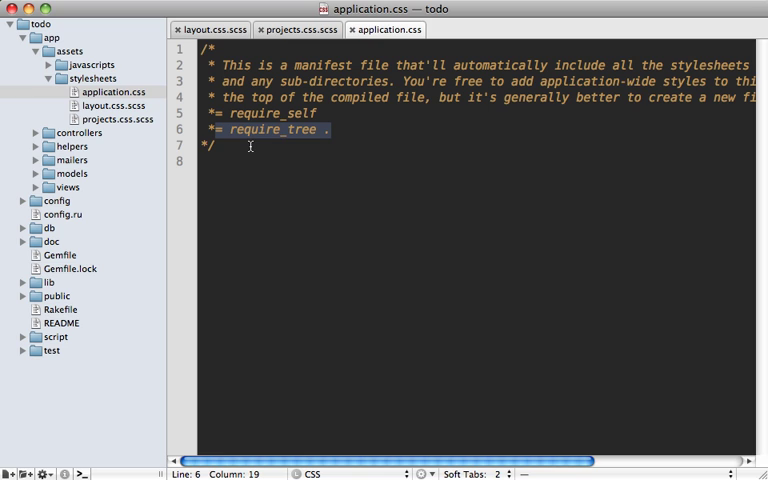
pyautogui.moveTo(276, 132)
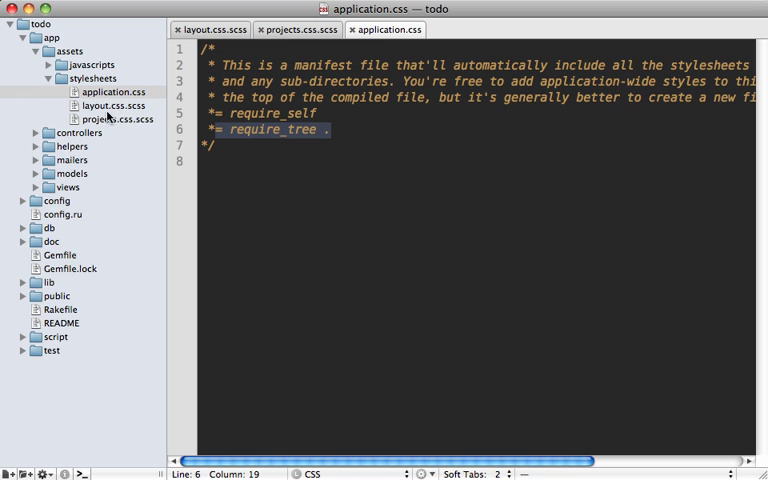
pyautogui.moveTo(124, 126)
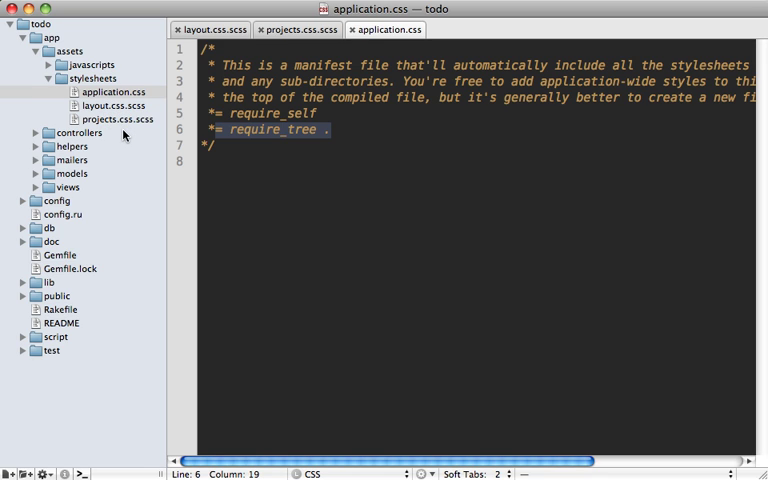
pyautogui.moveTo(280, 156)
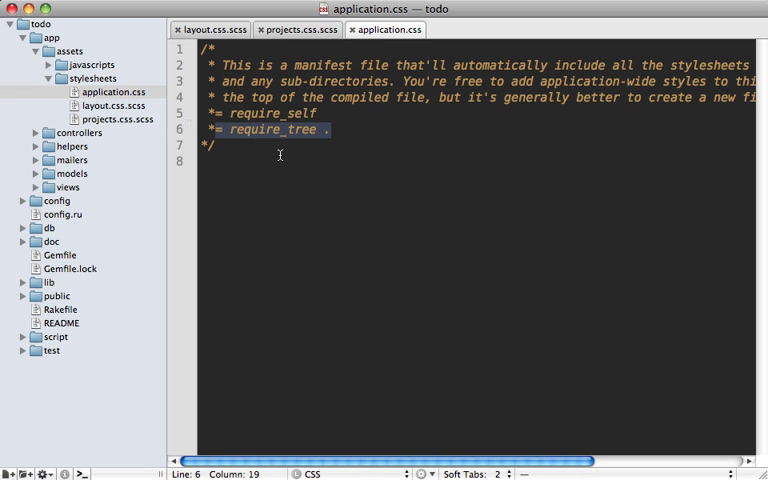
# Step: Leave only require_self in application.css and bring up its file actions for renaming
pyautogui.click(262, 154)
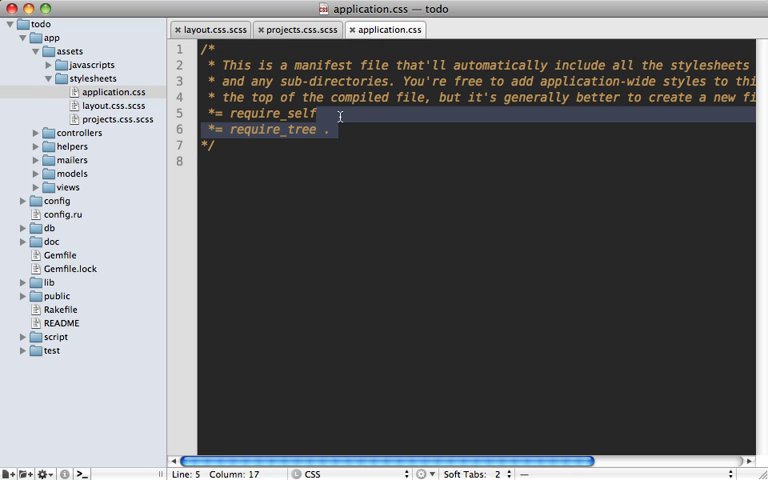
pyautogui.moveTo(272, 216)
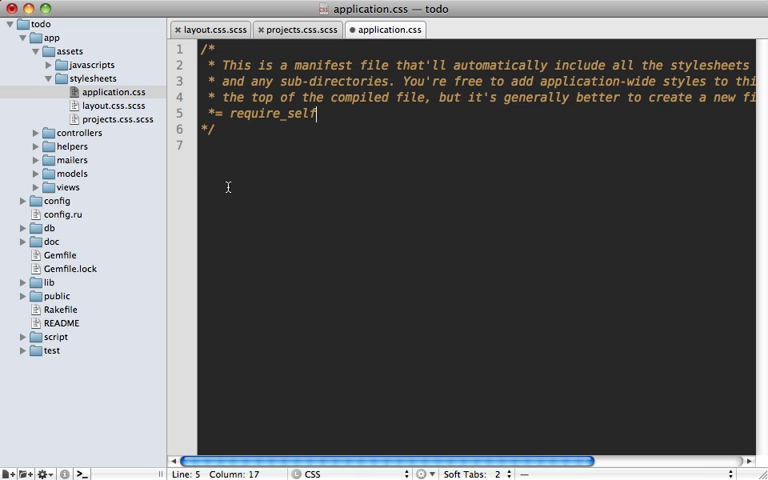
pyautogui.rightClick(108, 92)
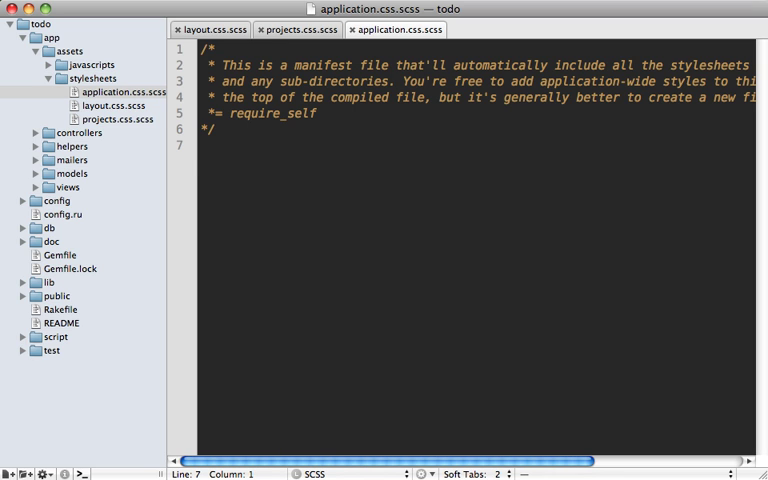
pyautogui.write('@import "')
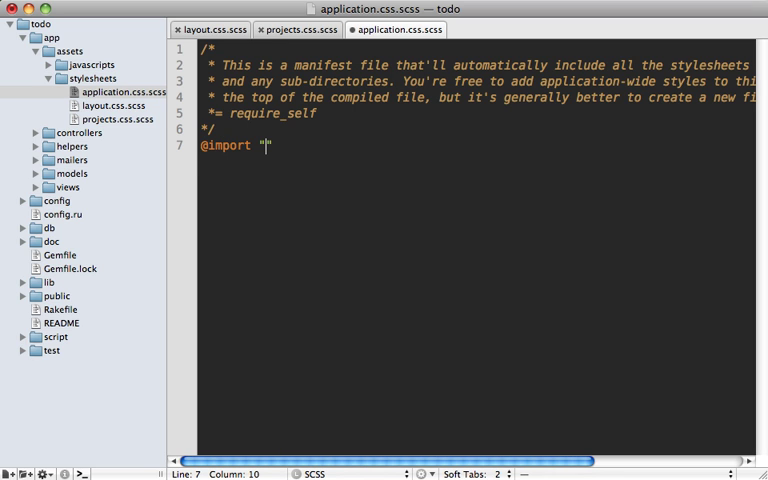
pyautogui.write('layout.css.')
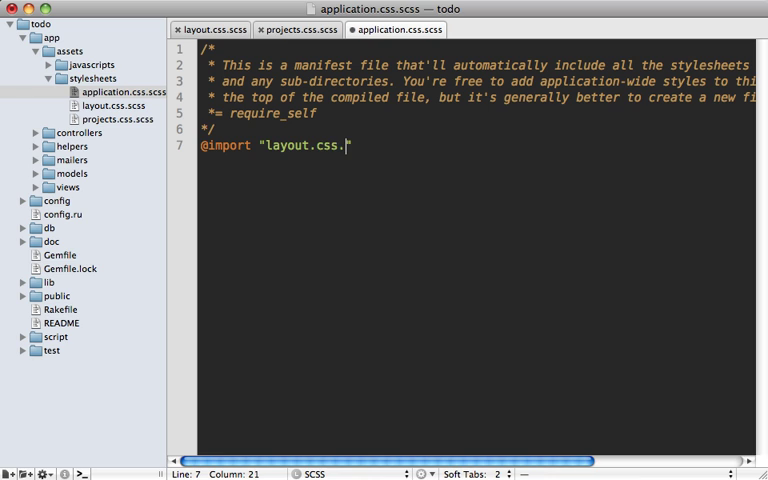
pyautogui.write('scss')
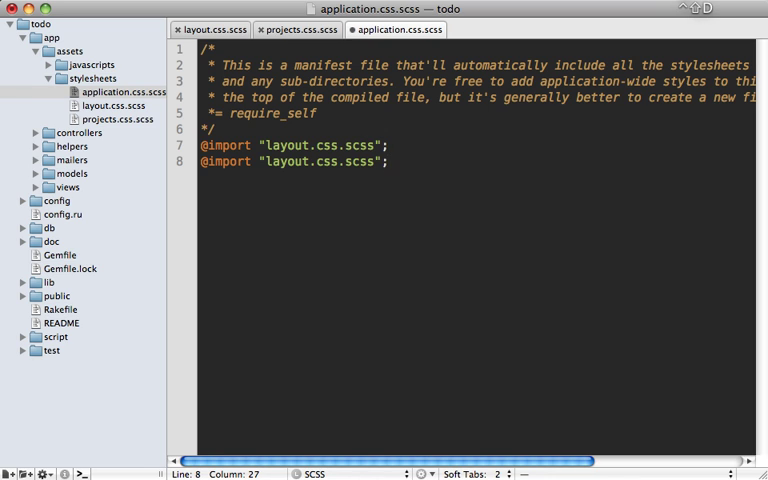
pyautogui.write('proje')
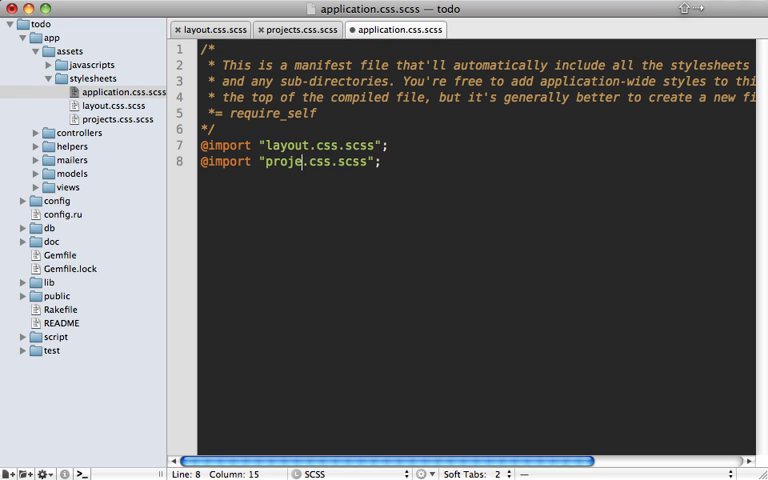
pyautogui.write('cts')
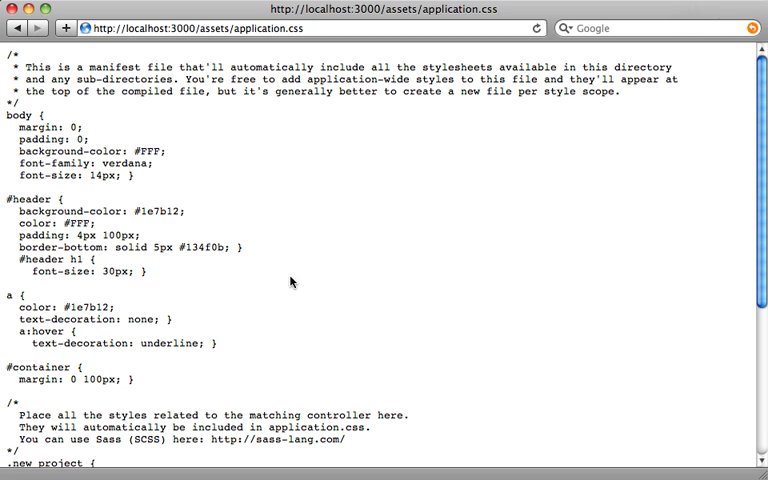
pyautogui.moveTo(296, 346)
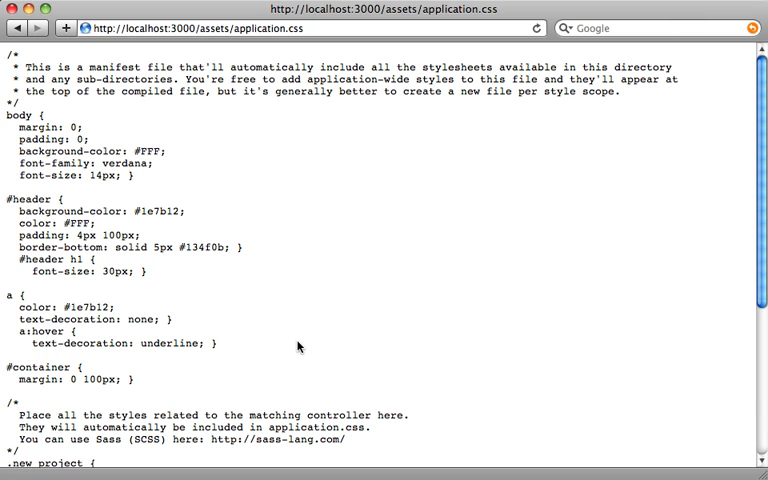
# Step: Scroll through the combined CSS in the compiled application.css
pyautogui.scroll(-3)
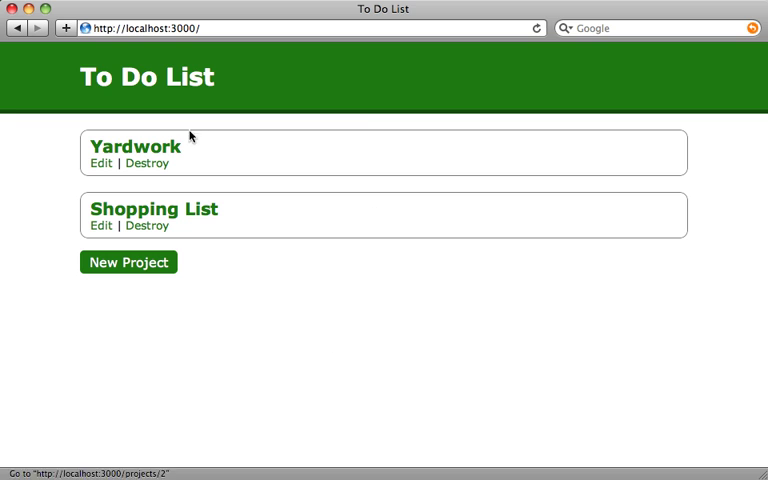
pyautogui.moveTo(310, 338)
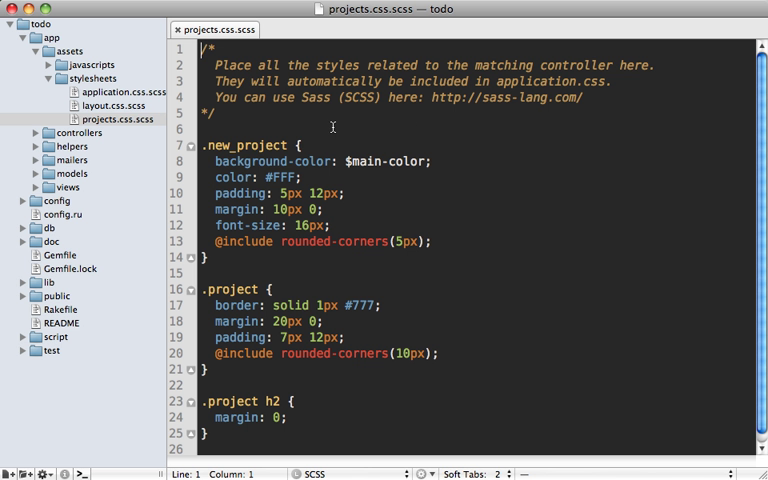
pyautogui.moveTo(148, 130)
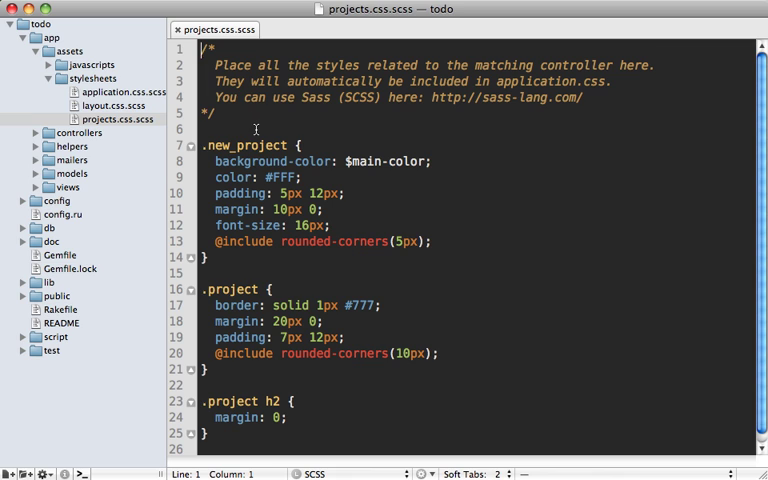
pyautogui.moveTo(152, 132)
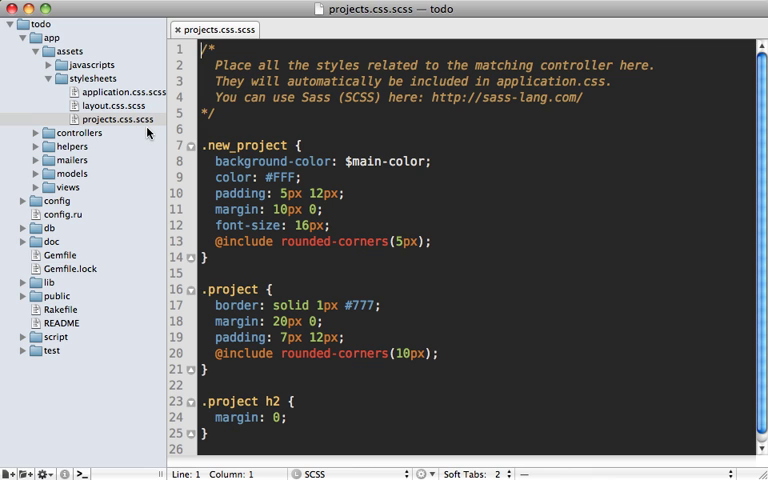
pyautogui.moveTo(142, 120)
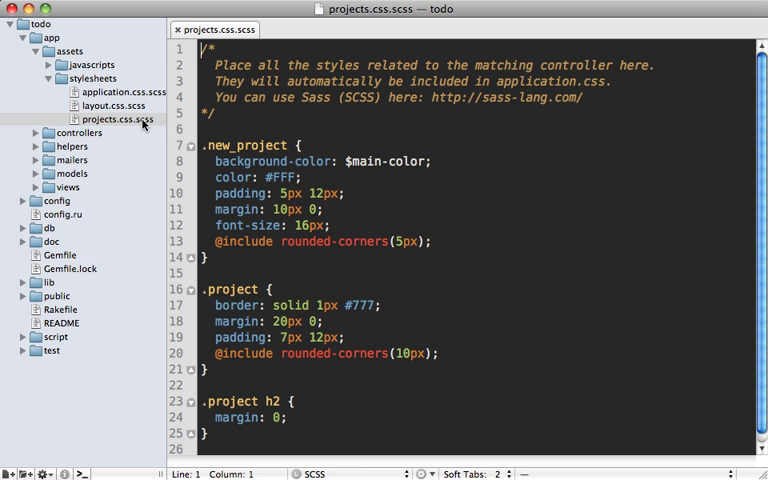
pyautogui.rightClick(104, 120)
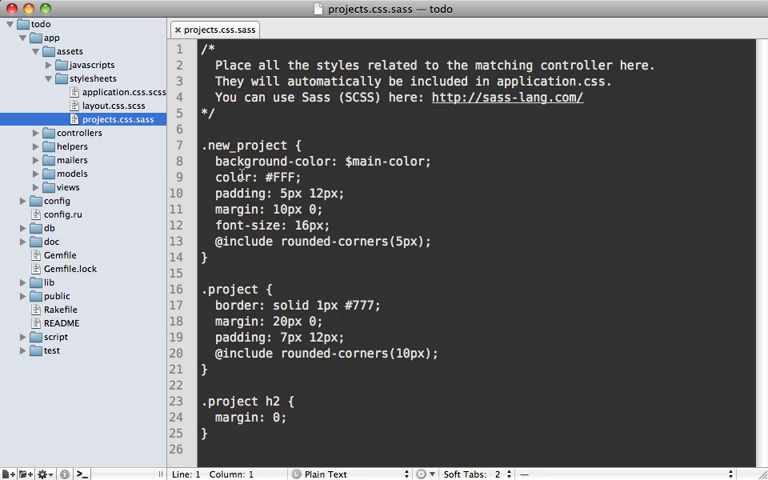
pyautogui.click(430, 240)
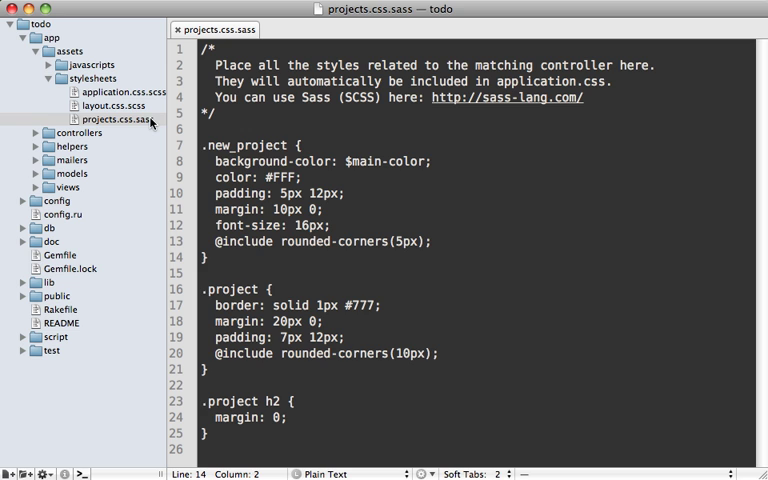
pyautogui.rightClick(96, 120)
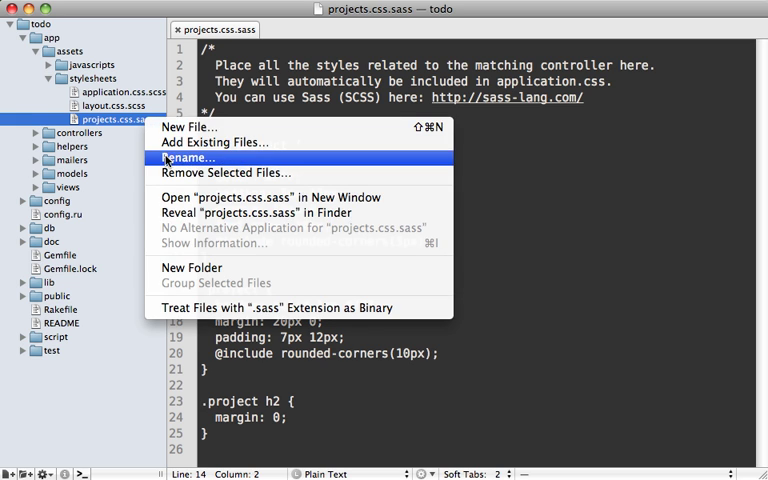
pyautogui.click(188, 158)
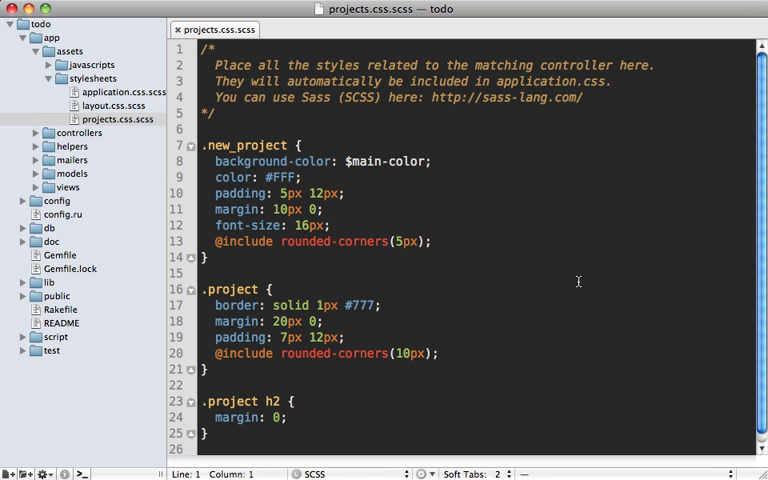
pyautogui.moveTo(494, 212)
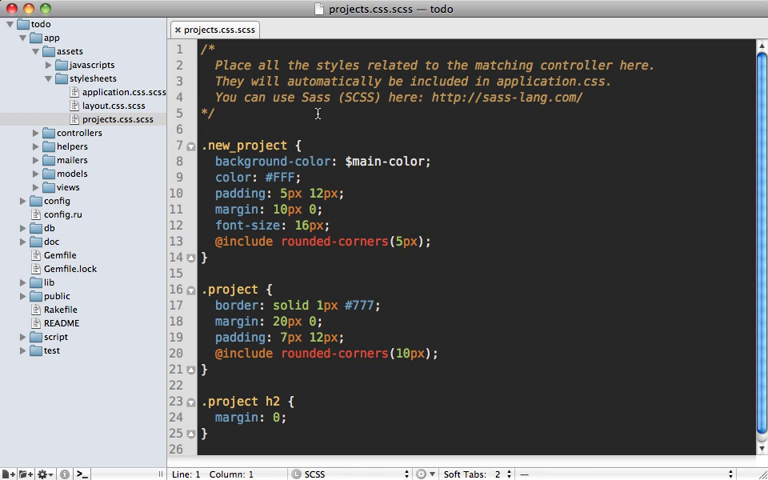
pyautogui.moveTo(240, 144)
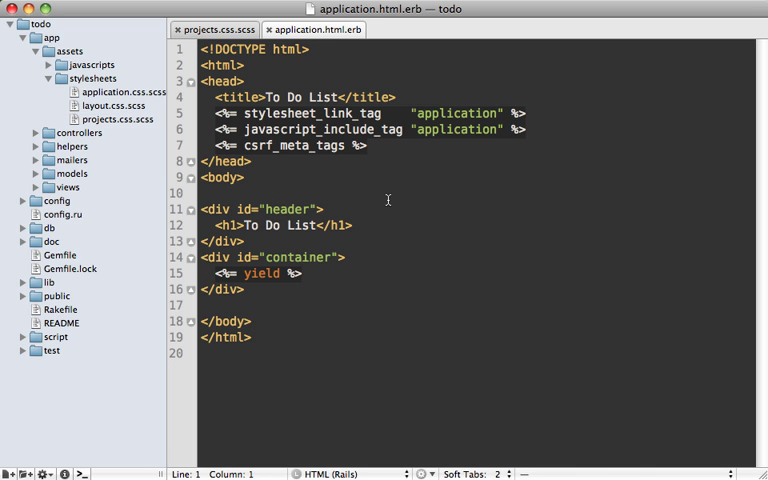
pyautogui.moveTo(380, 196)
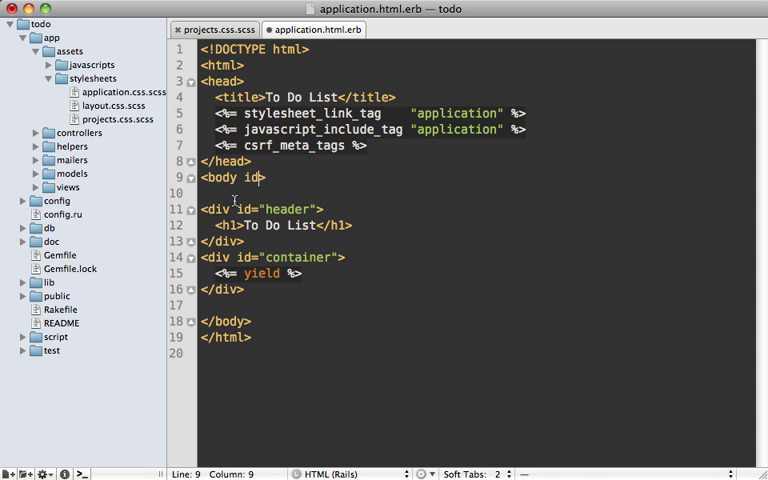
# Step: Set the body id to <%= params[:controller].parameterize %>_controller in application.html.erb
pyautogui.write('="<%=  %')
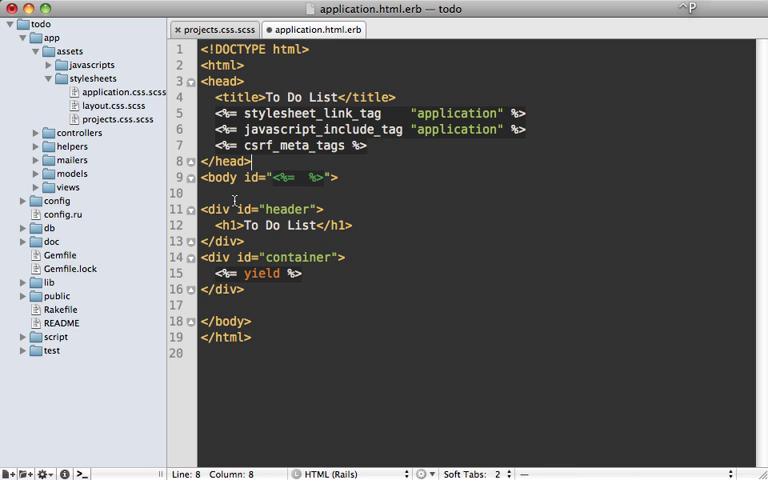
pyautogui.write('params[:c')
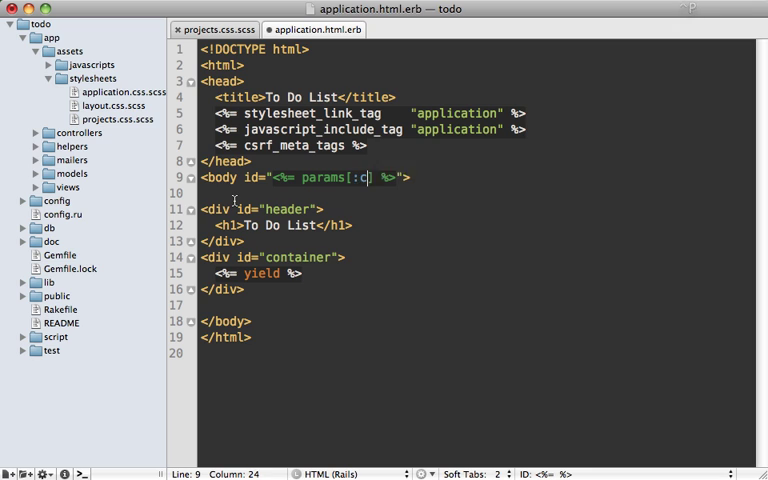
pyautogui.write('ontroller].')
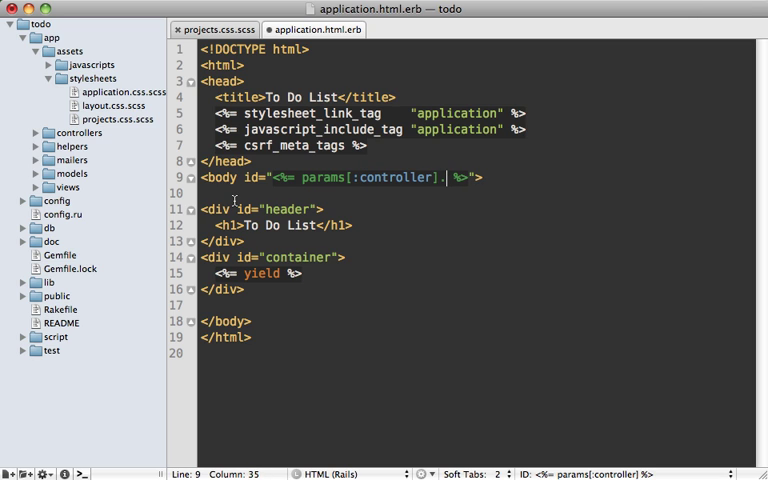
pyautogui.write('parameterize')
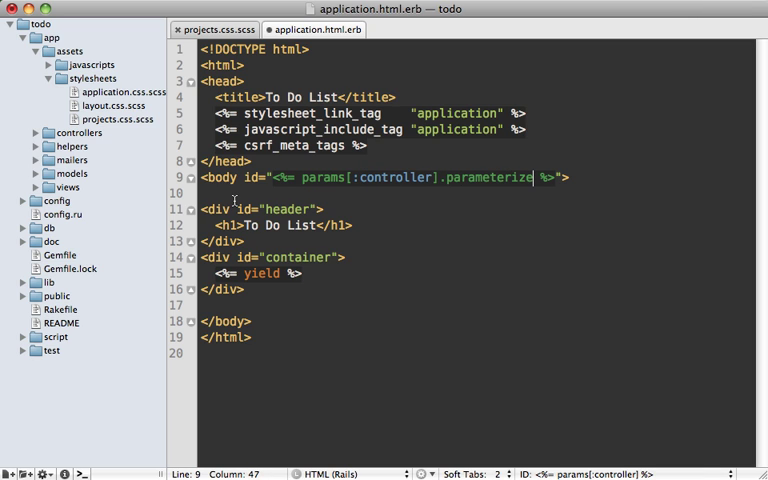
pyautogui.moveTo(624, 172)
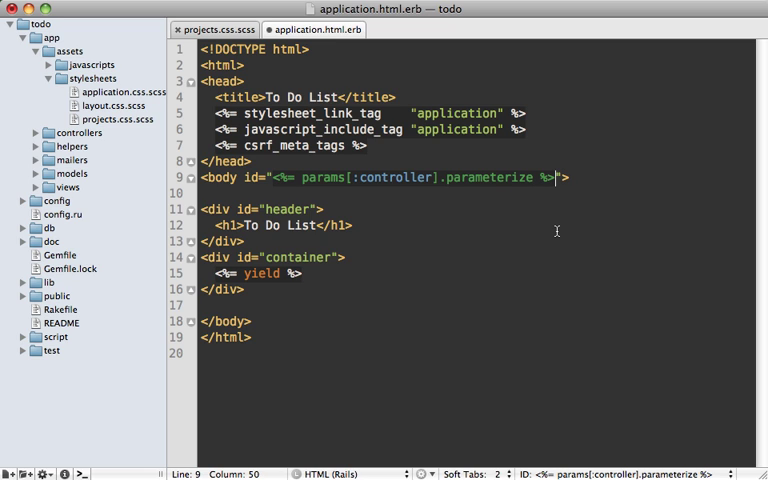
pyautogui.write('_controller')
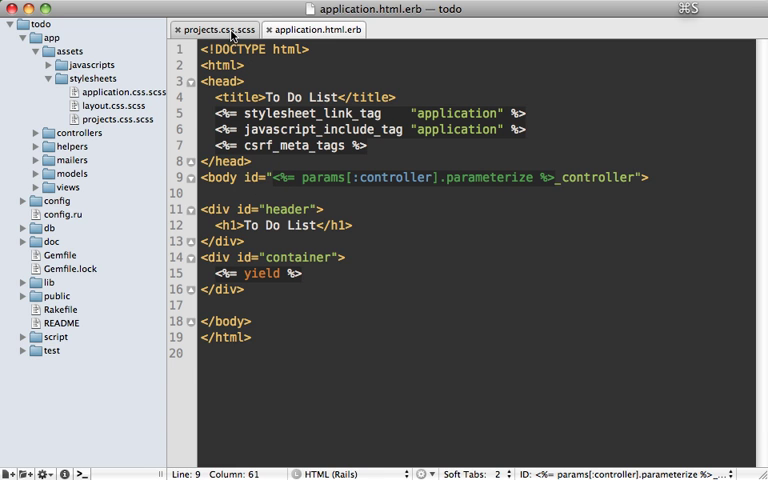
pyautogui.click(212, 32)
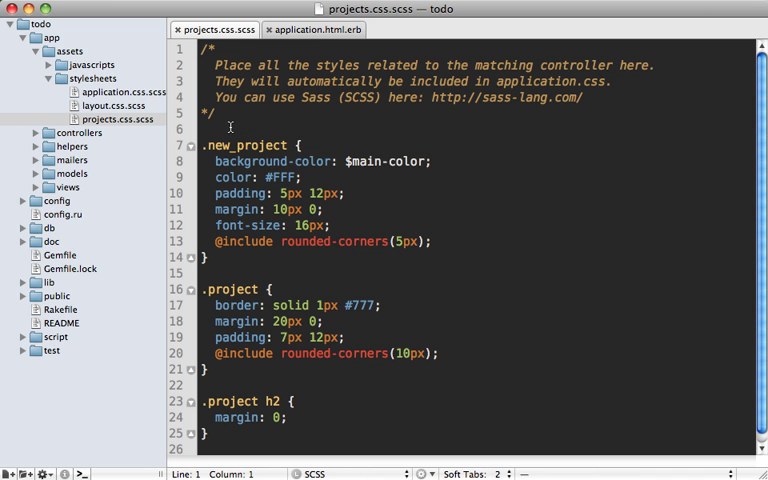
# Step: Add a #projects_controller {} selector block above .new_project in projects.css.scss
pyautogui.write('#projects')
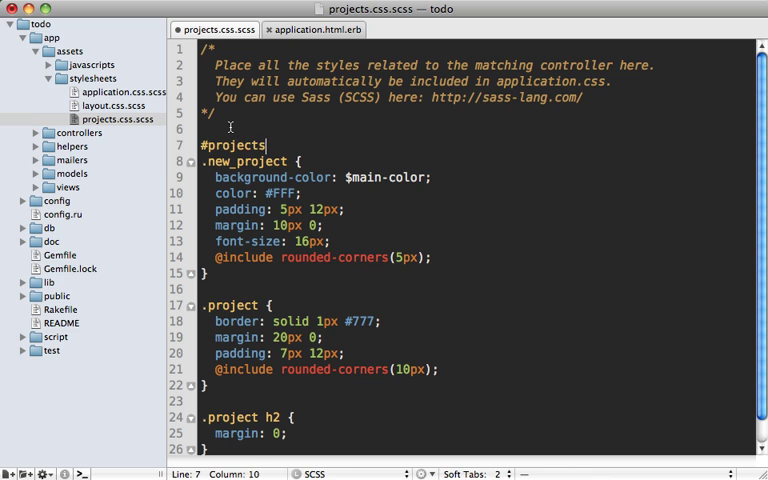
pyautogui.write('_controller {}')
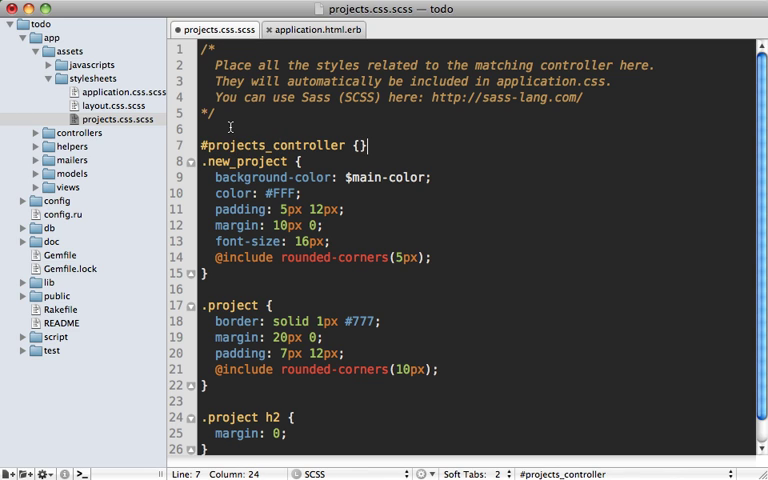